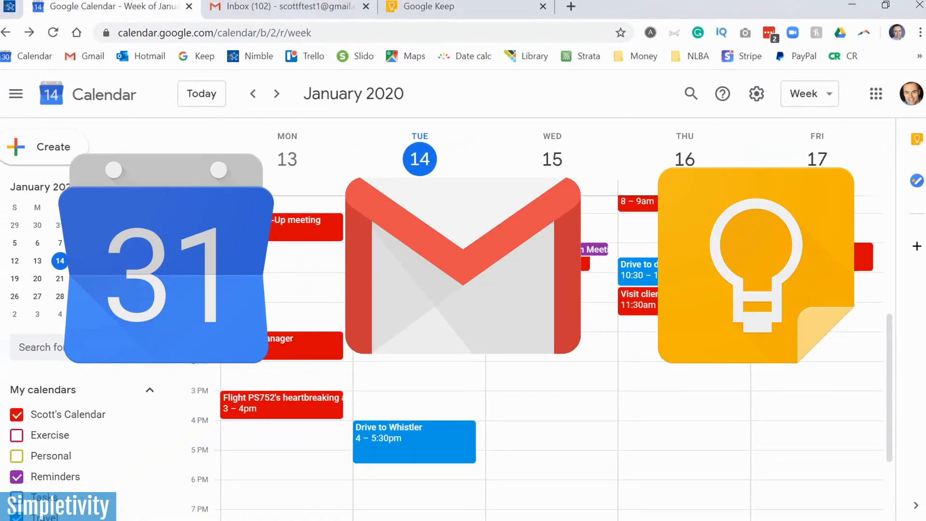
Switch browser tabs to reach the Gmail inbox of 115 messages
{"action": "left_click", "coordinate": [465, 6]}
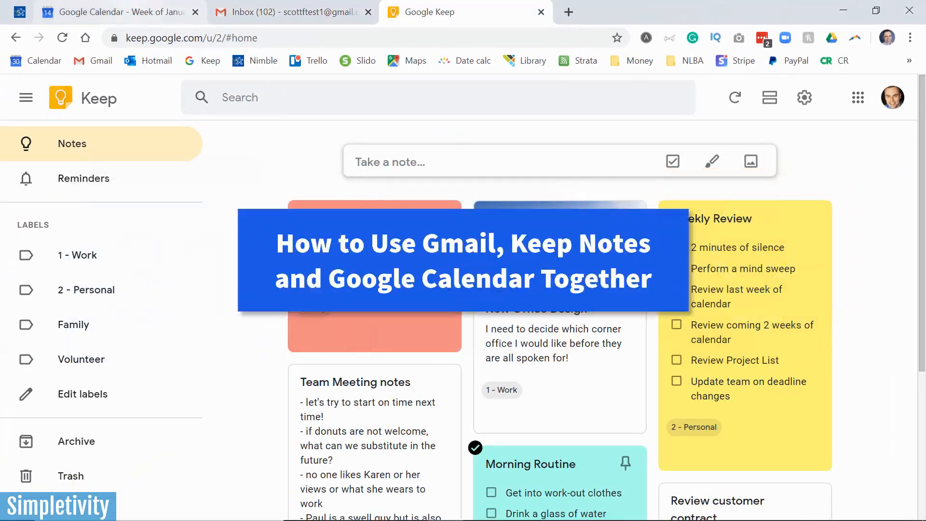
{"action": "left_click", "coordinate": [119, 12]}
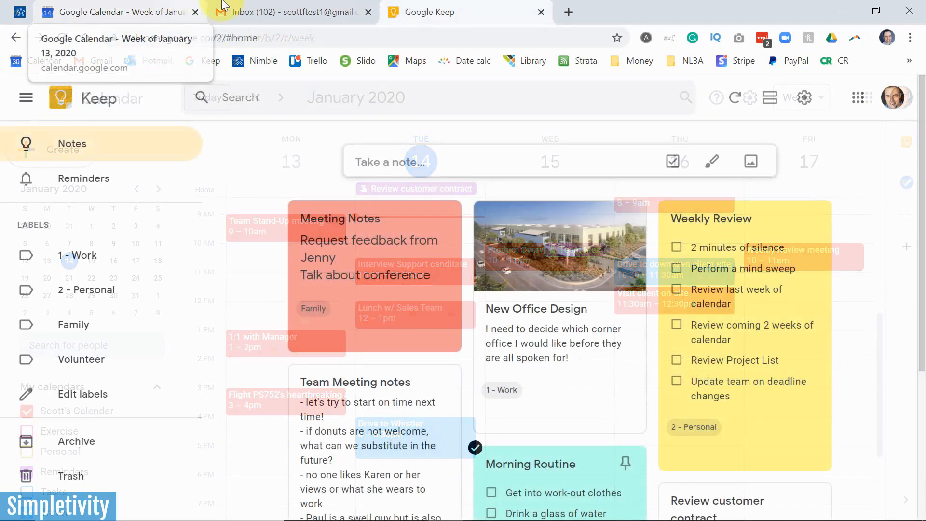
{"action": "left_click", "coordinate": [286, 11]}
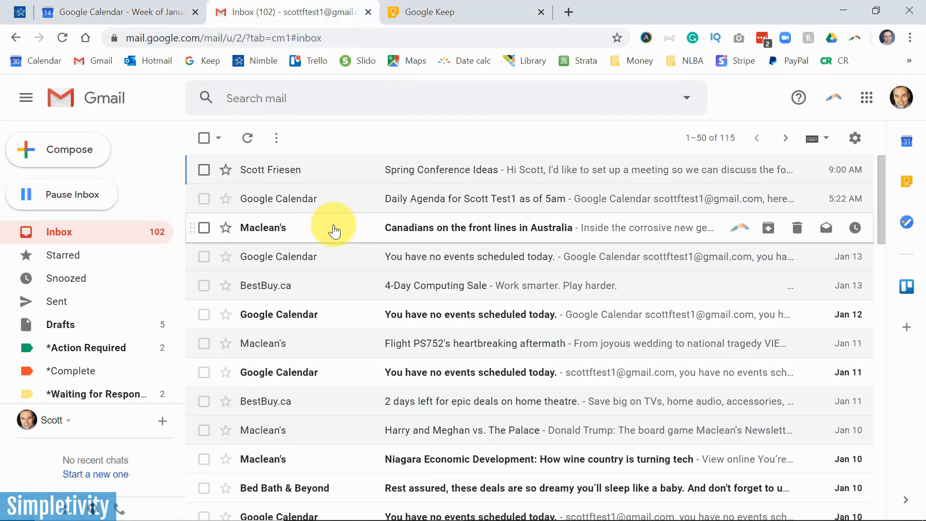
{"action": "mouse_move", "coordinate": [339, 178]}
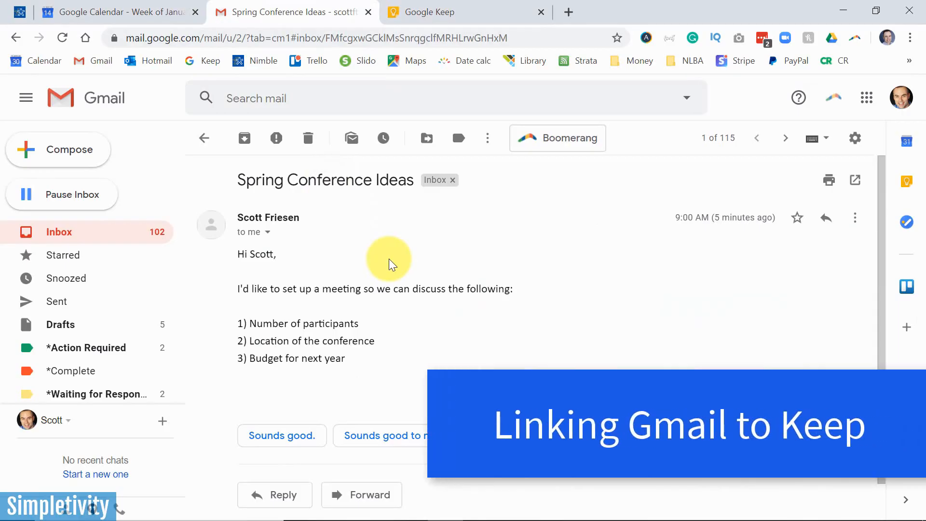
{"action": "mouse_move", "coordinate": [404, 260]}
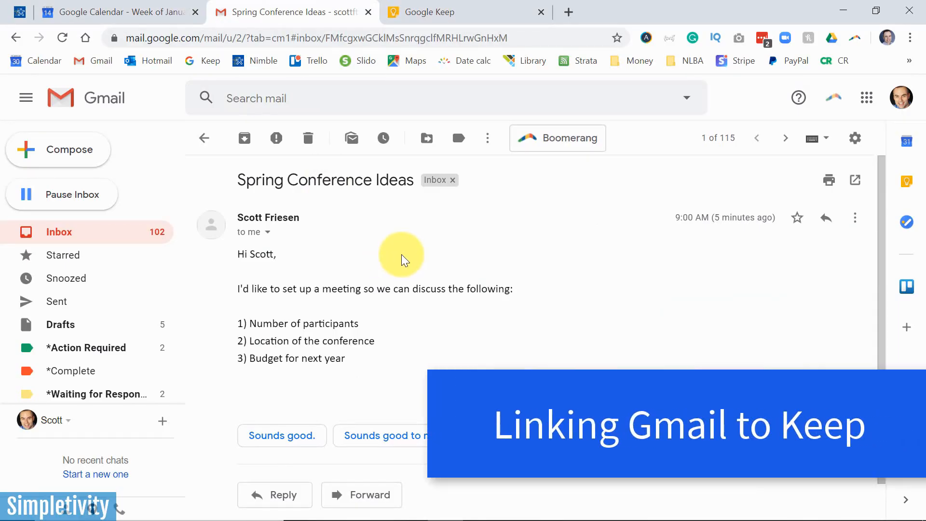
{"action": "mouse_move", "coordinate": [416, 290]}
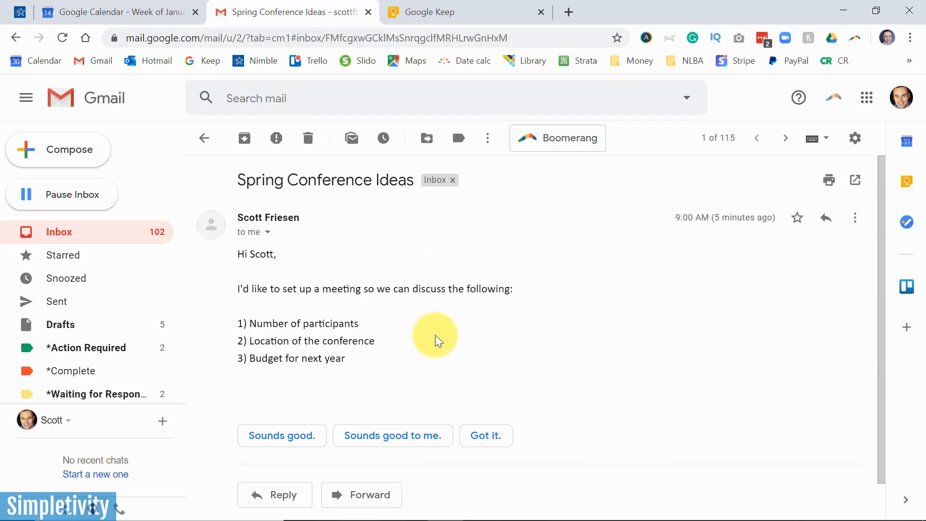
{"action": "mouse_move", "coordinate": [437, 345]}
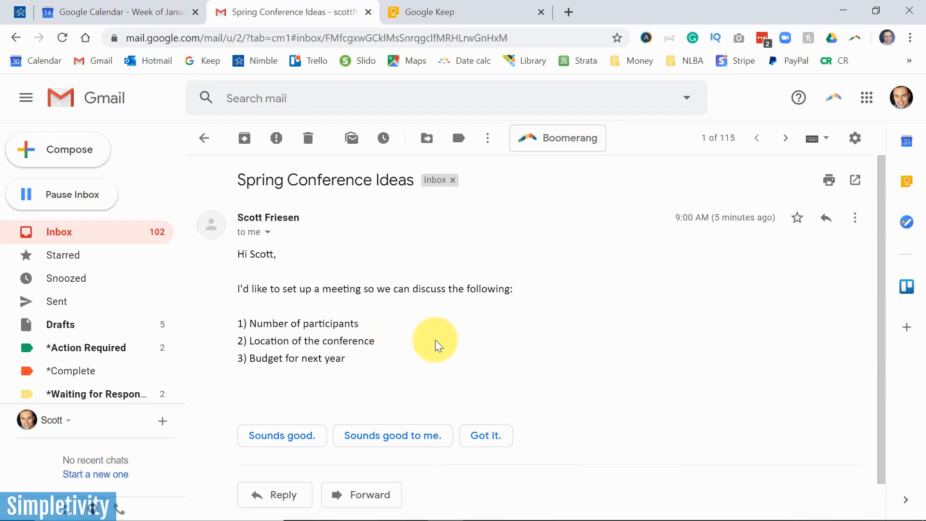
{"action": "mouse_move", "coordinate": [440, 330]}
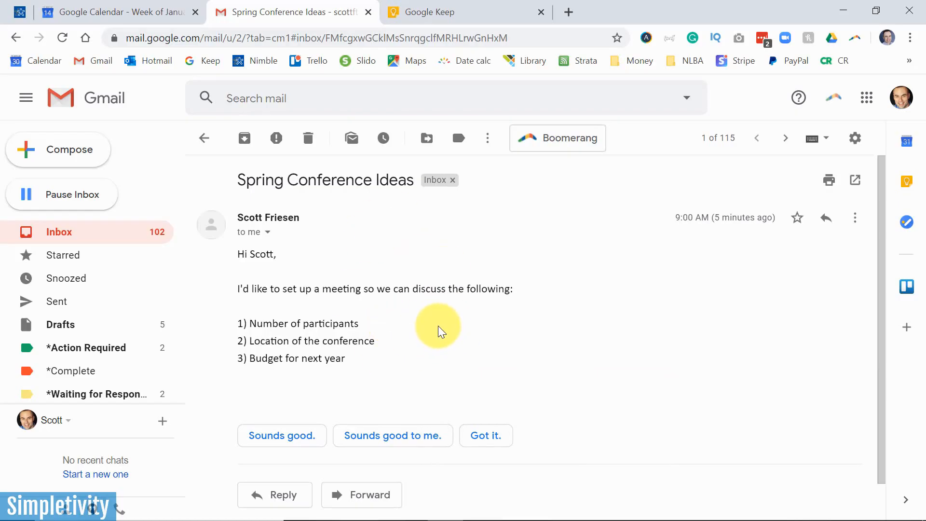
{"action": "mouse_move", "coordinate": [906, 223]}
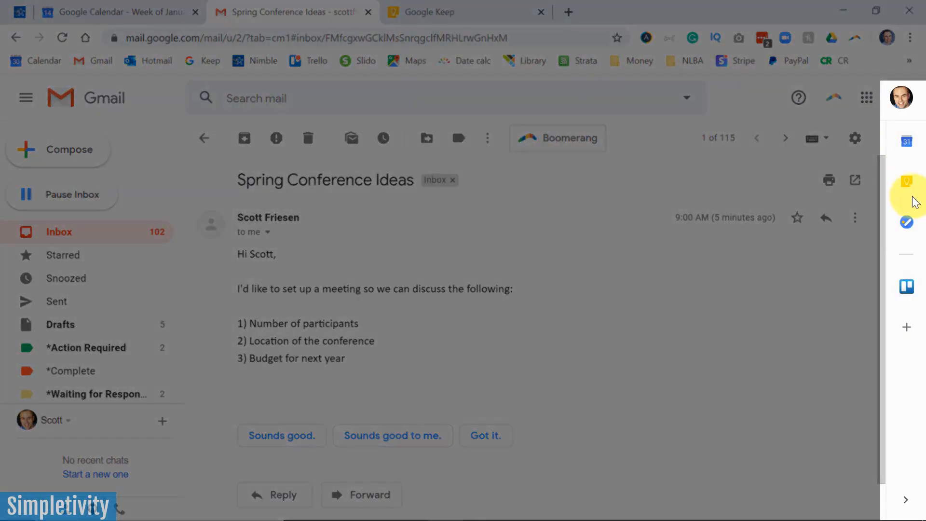
{"action": "mouse_move", "coordinate": [907, 141]}
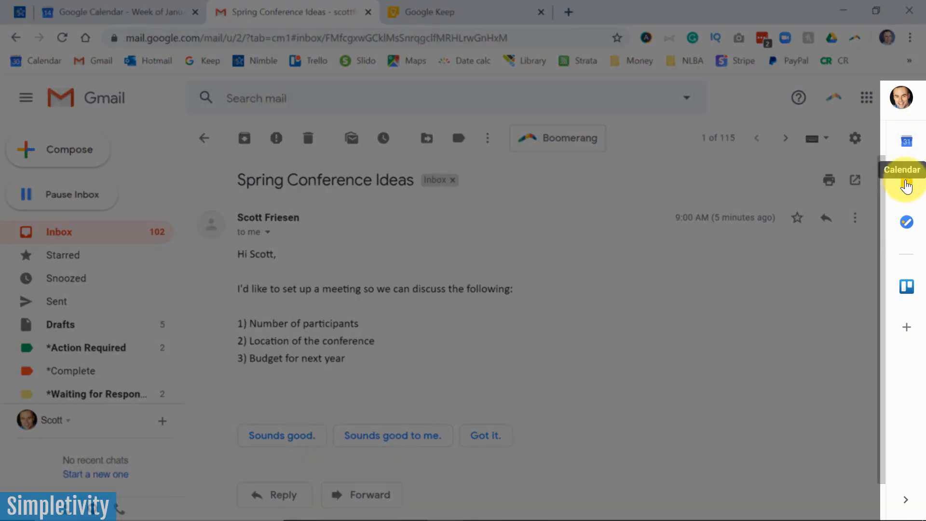
{"action": "mouse_move", "coordinate": [905, 180]}
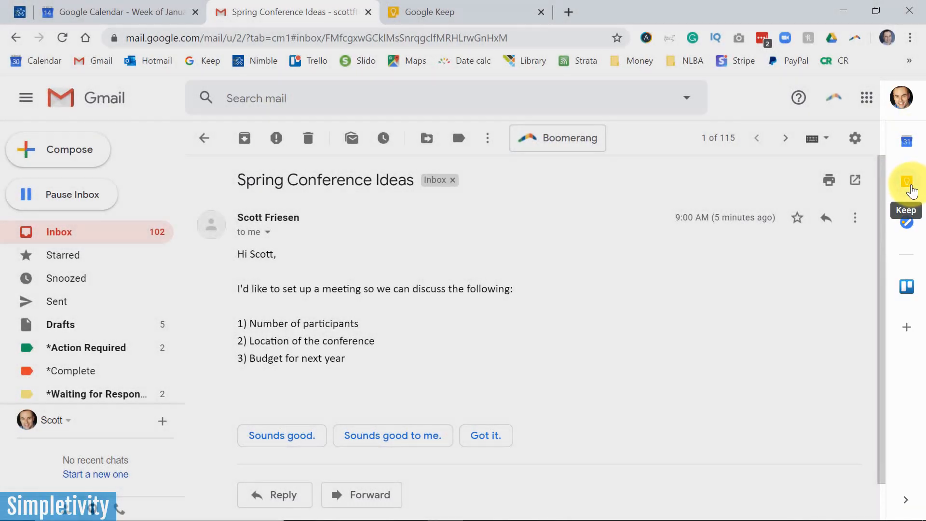
{"action": "mouse_move", "coordinate": [902, 251]}
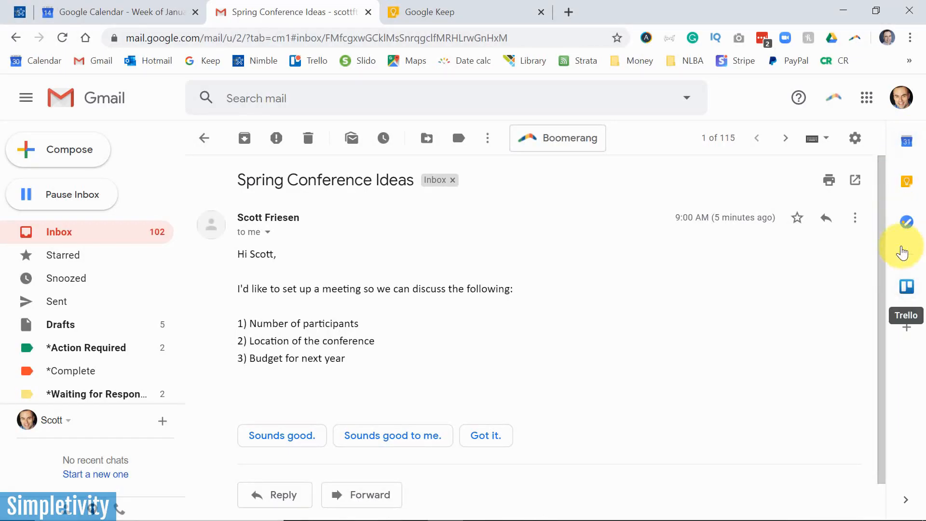
{"action": "mouse_move", "coordinate": [913, 502]}
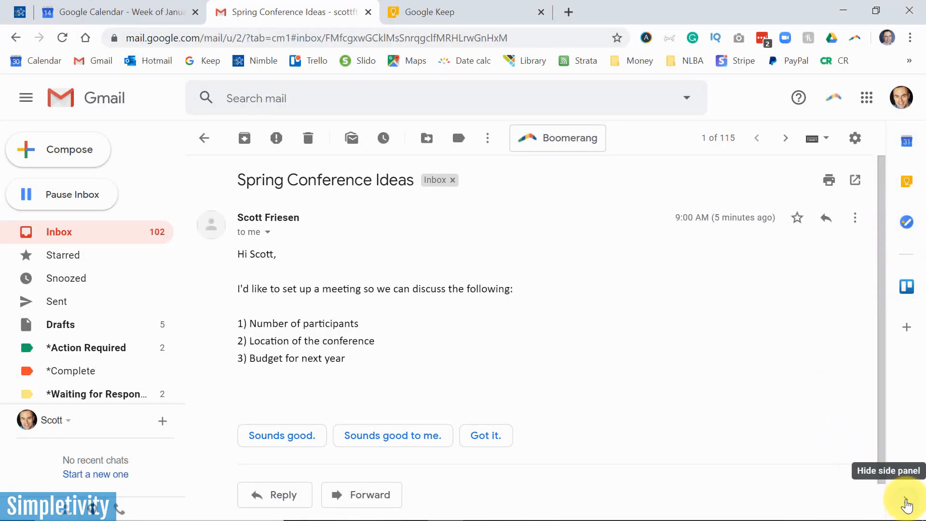
{"action": "left_click", "coordinate": [906, 501]}
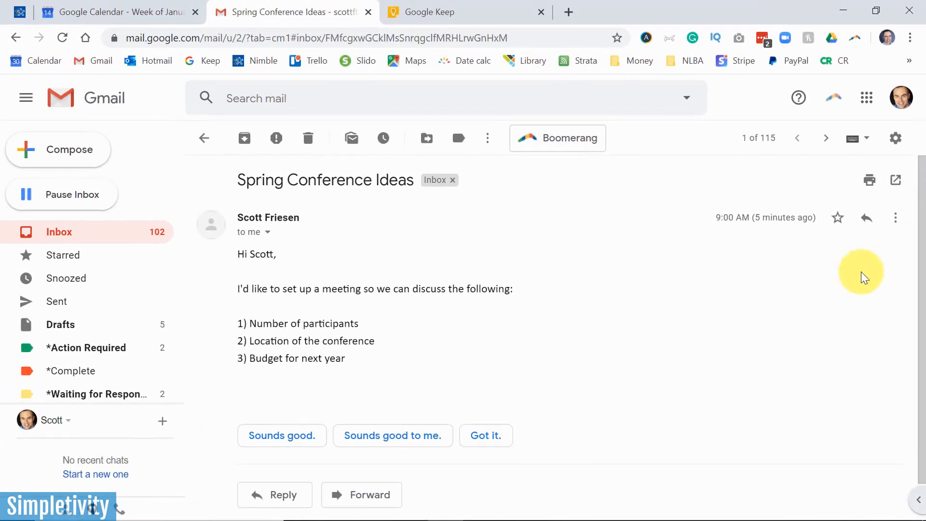
{"action": "mouse_move", "coordinate": [665, 260]}
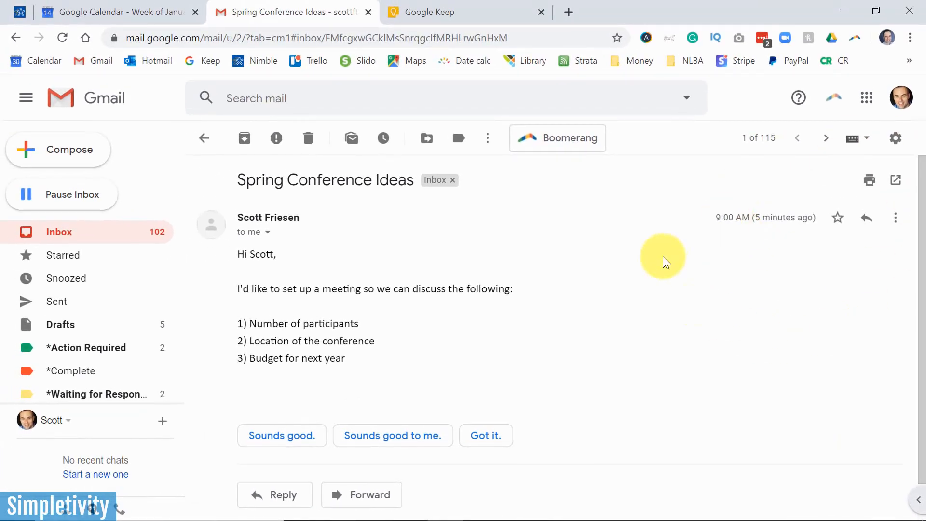
{"action": "mouse_move", "coordinate": [839, 424]}
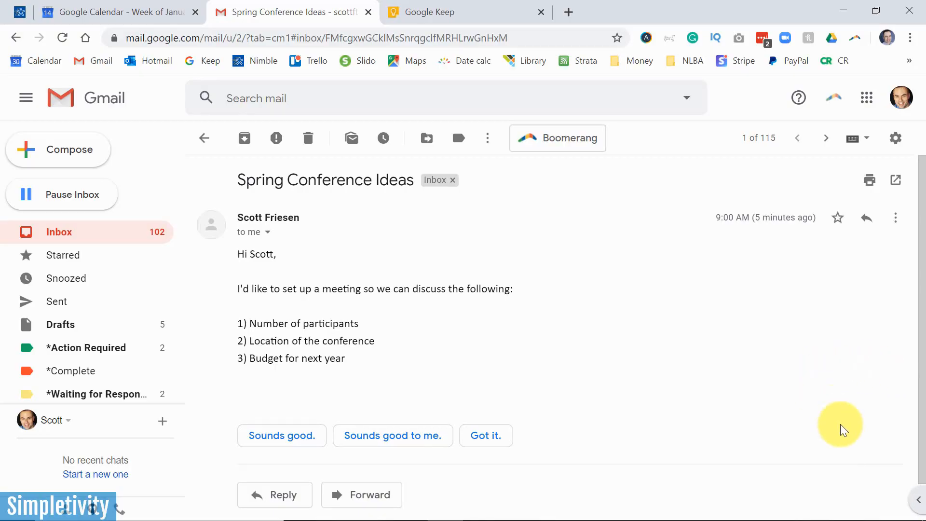
{"action": "mouse_move", "coordinate": [916, 508]}
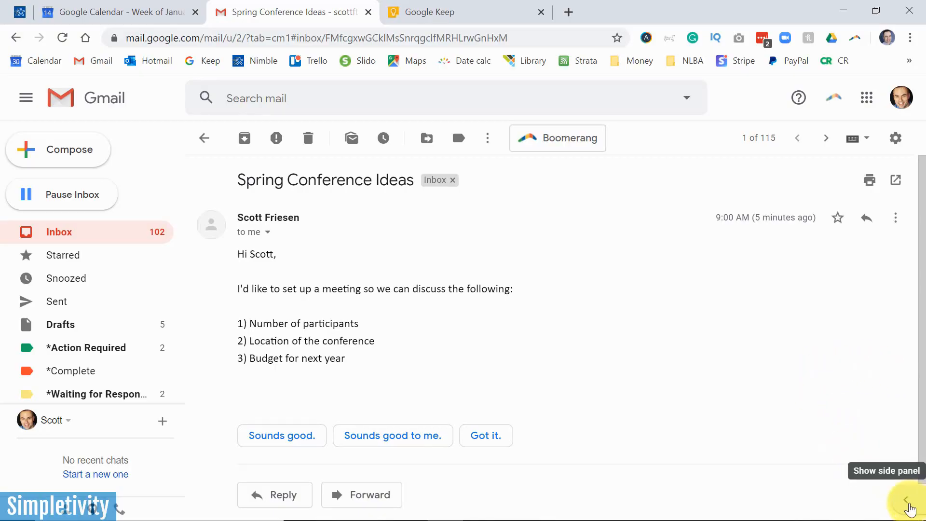
{"action": "left_click", "coordinate": [911, 498]}
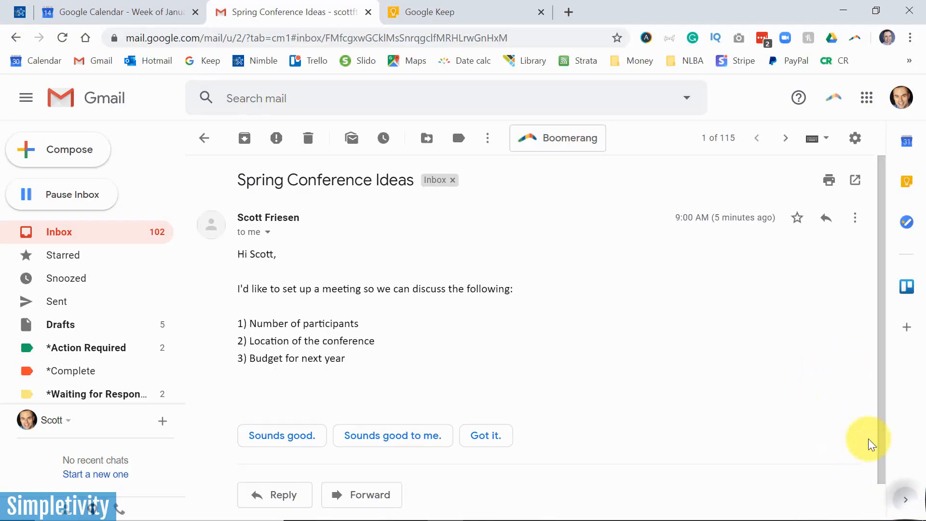
{"action": "mouse_move", "coordinate": [905, 181]}
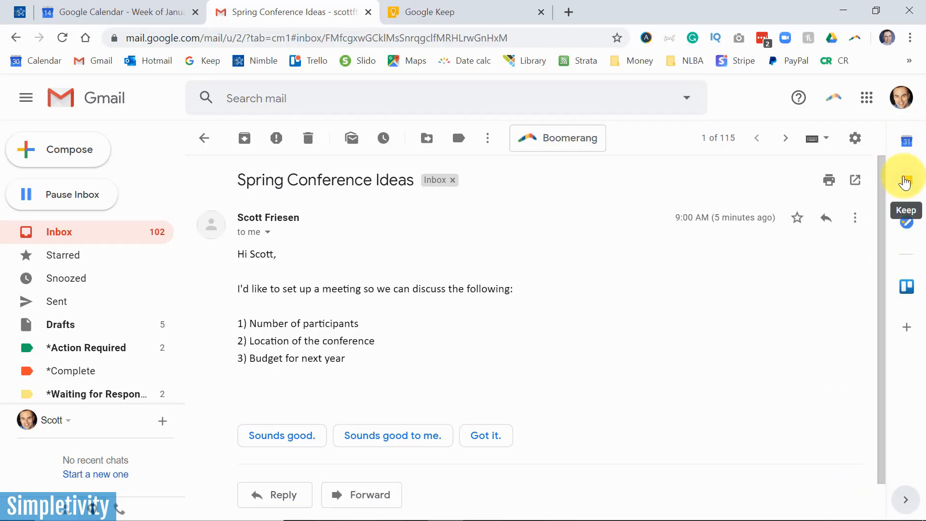
{"action": "mouse_move", "coordinate": [912, 189]}
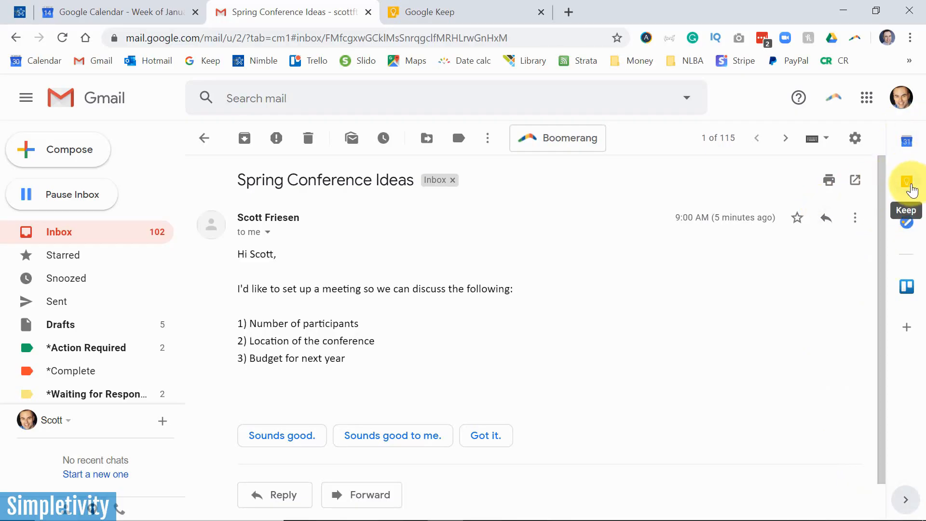
Open Keep beside the email and write a 'New' note linked to Spring Conference Ideas
{"action": "left_click", "coordinate": [911, 182]}
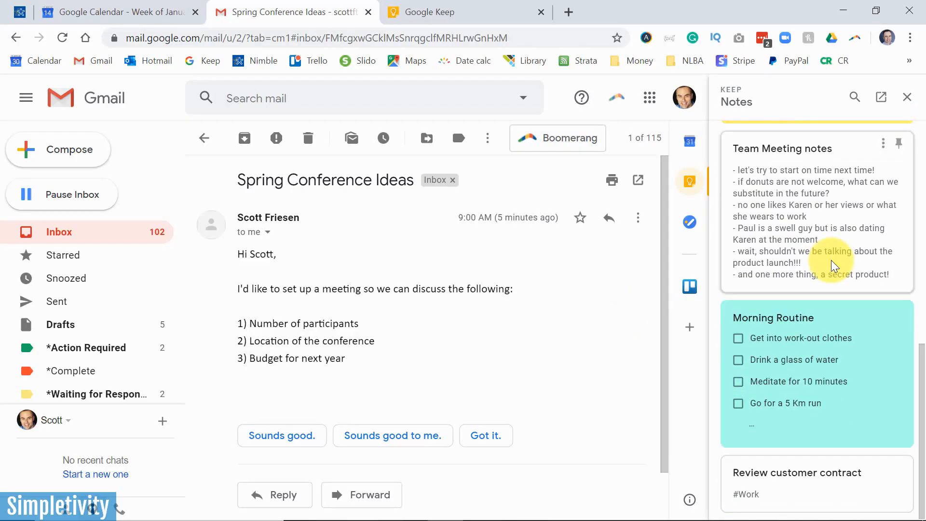
{"action": "mouse_move", "coordinate": [808, 211]}
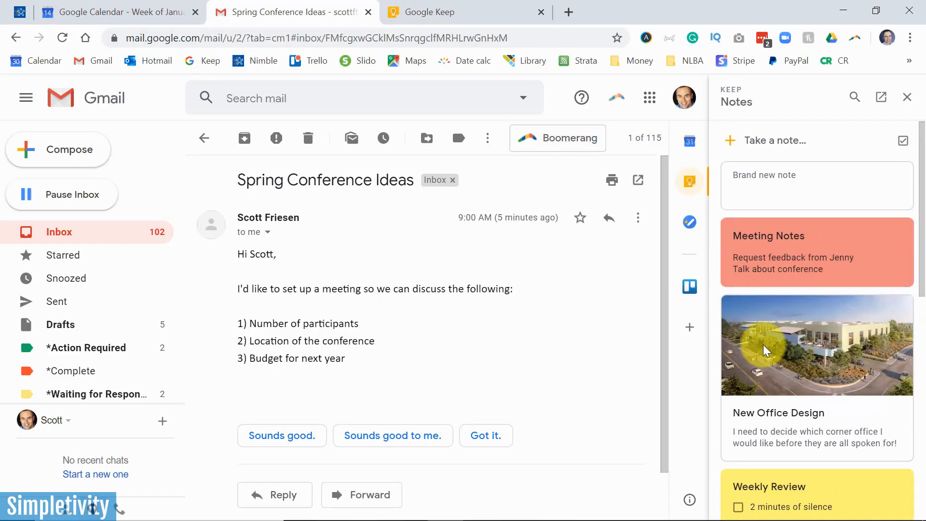
{"action": "mouse_move", "coordinate": [423, 261]}
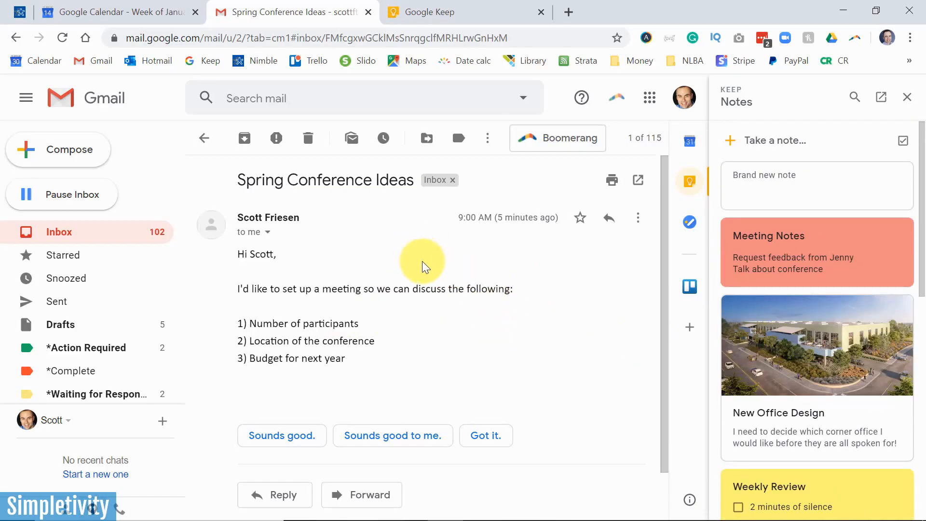
{"action": "mouse_move", "coordinate": [450, 262]}
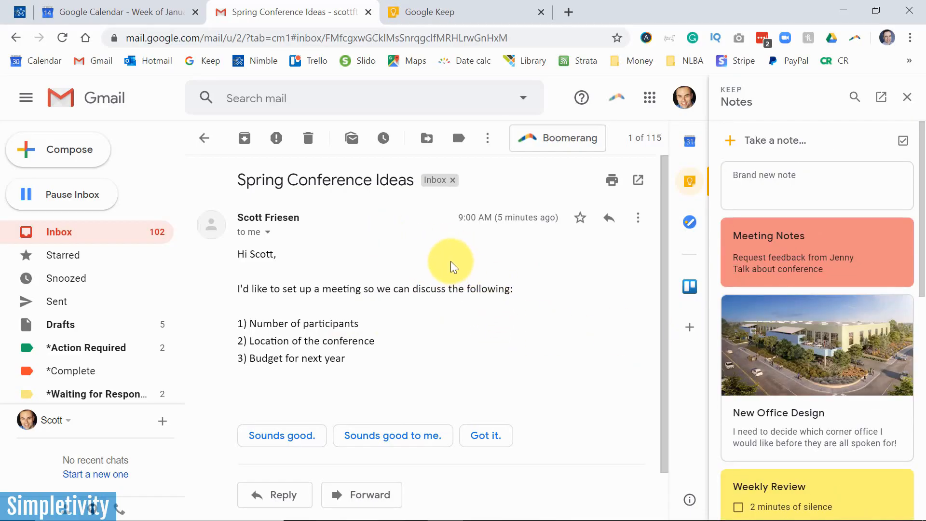
{"action": "mouse_move", "coordinate": [363, 278]}
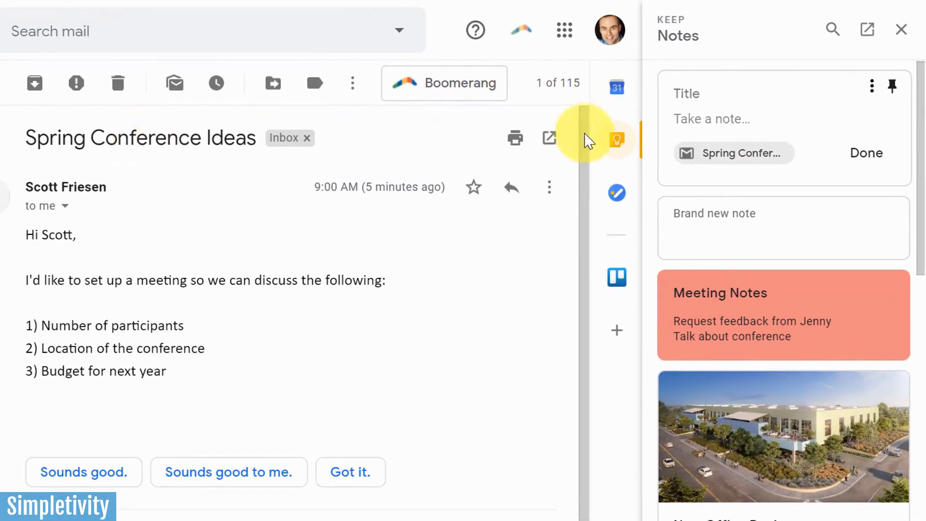
{"action": "type", "text": "New note"}
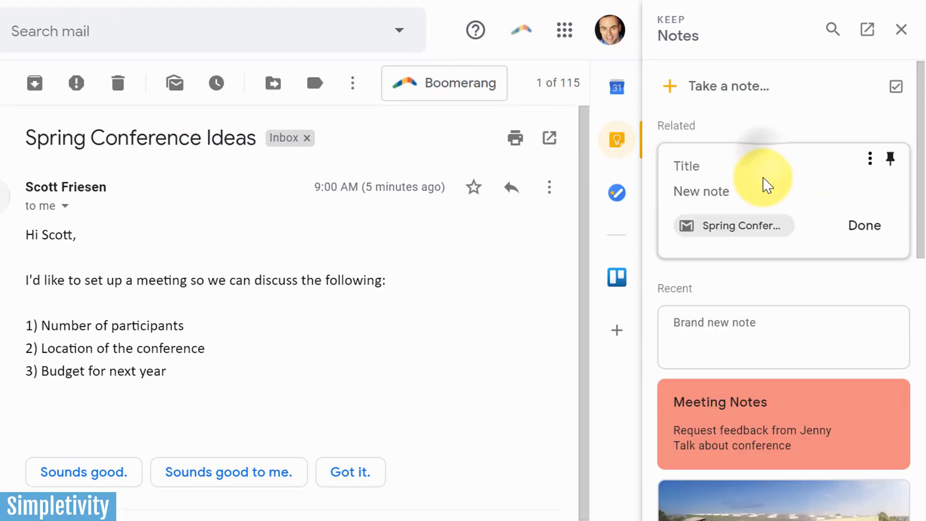
Open the New note in full Keep and follow its Spring Conference email chip
{"action": "left_click", "coordinate": [701, 191]}
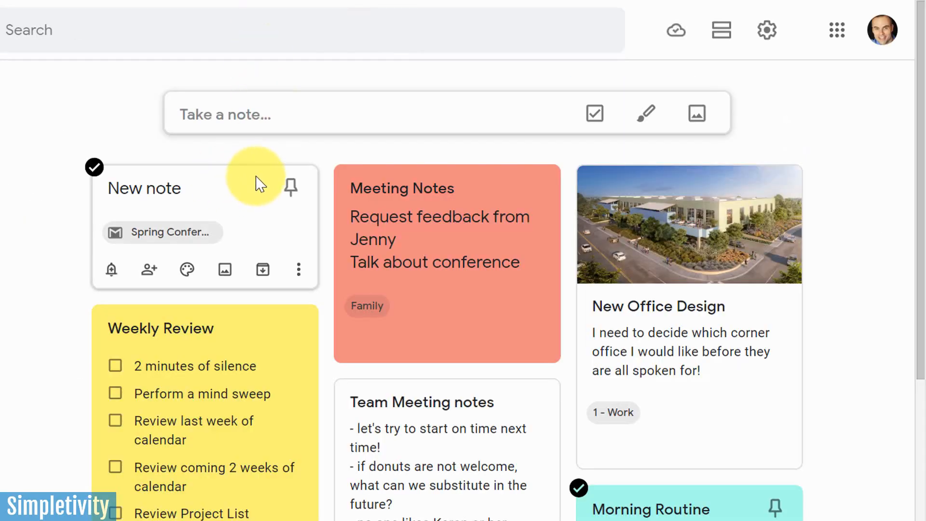
{"action": "mouse_move", "coordinate": [163, 232]}
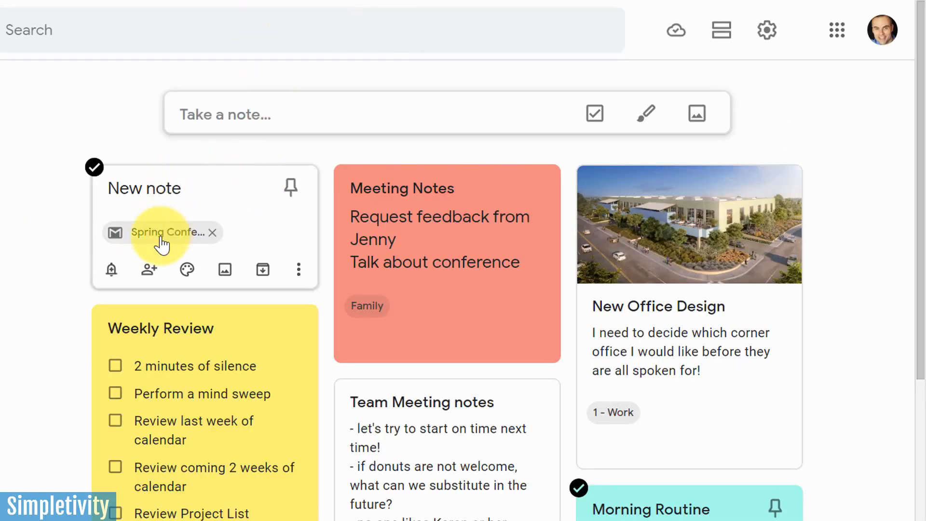
{"action": "left_click", "coordinate": [166, 232]}
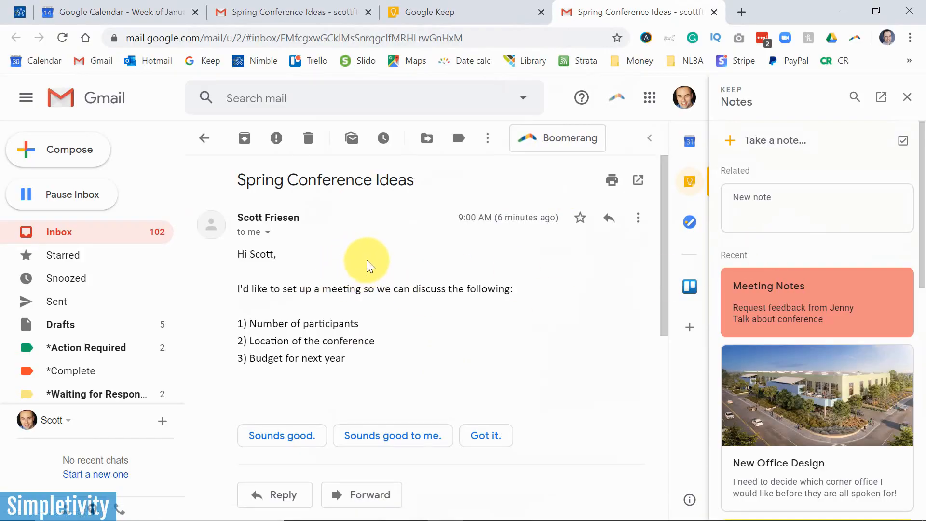
{"action": "mouse_move", "coordinate": [372, 260]}
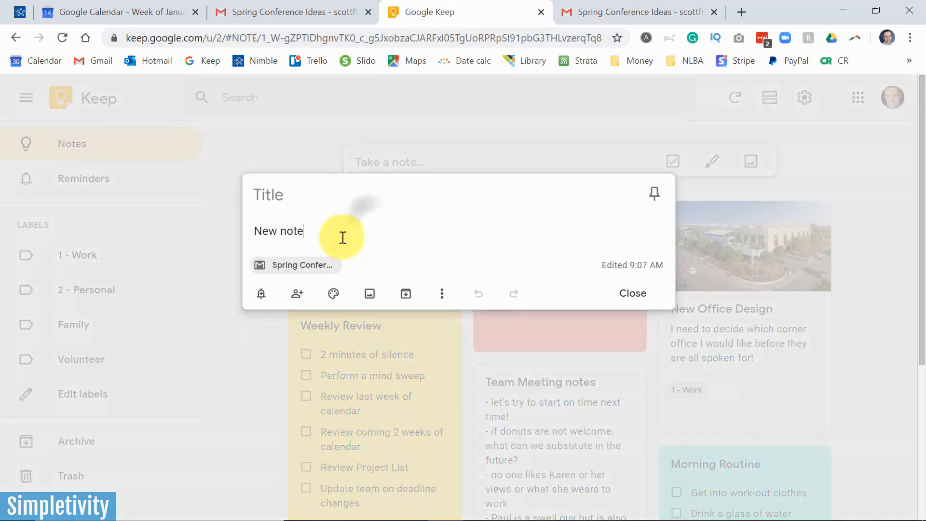
{"action": "mouse_move", "coordinate": [339, 229]}
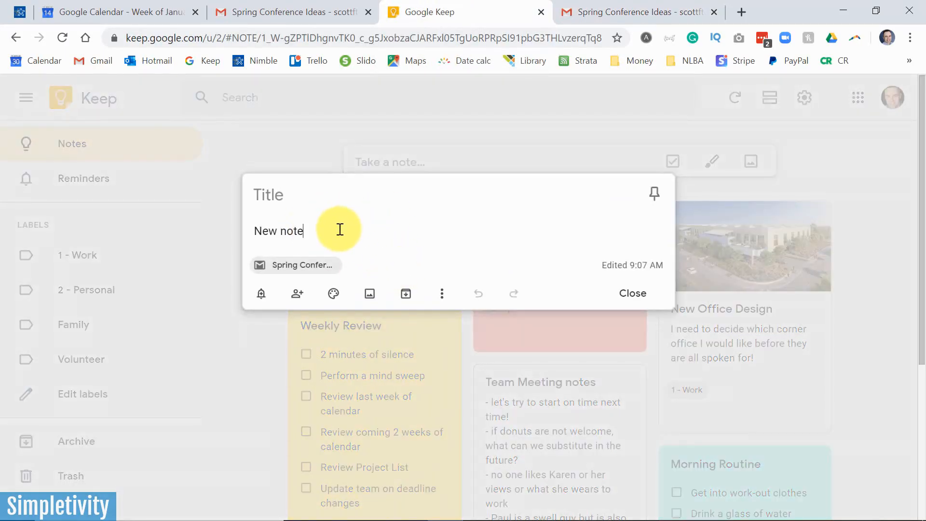
{"action": "mouse_move", "coordinate": [300, 265]}
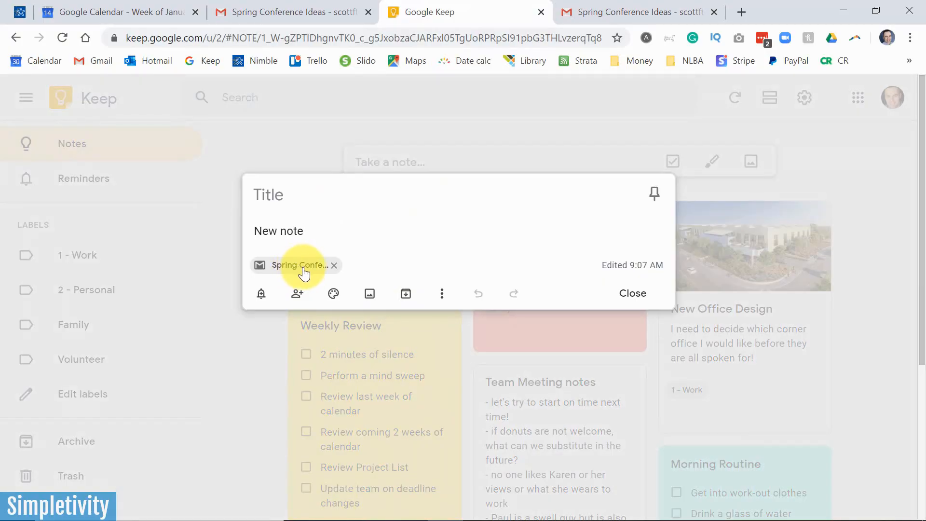
Follow the New note's email chip back to Spring Conference Ideas in Gmail
{"action": "left_click", "coordinate": [334, 265]}
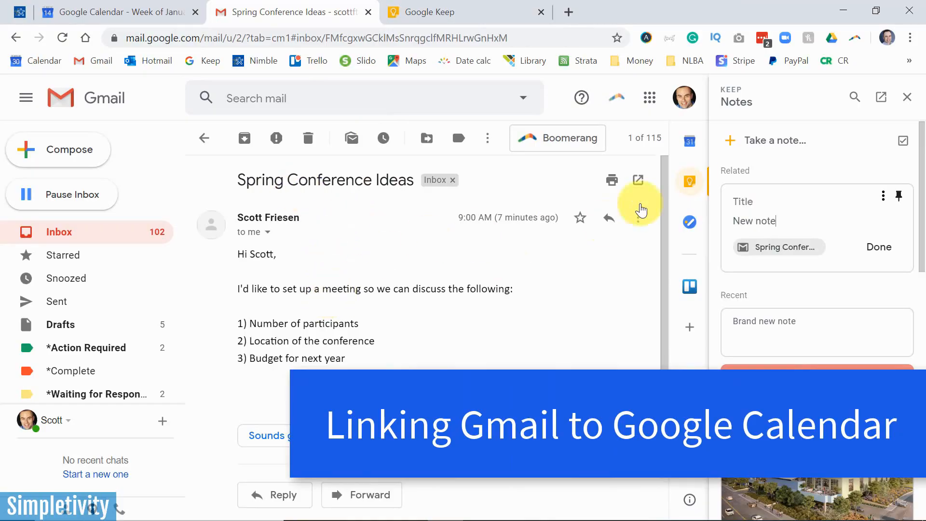
Close Gmail's Keep side panel, leaving only the Spring Conference Ideas email
{"action": "left_click", "coordinate": [907, 97]}
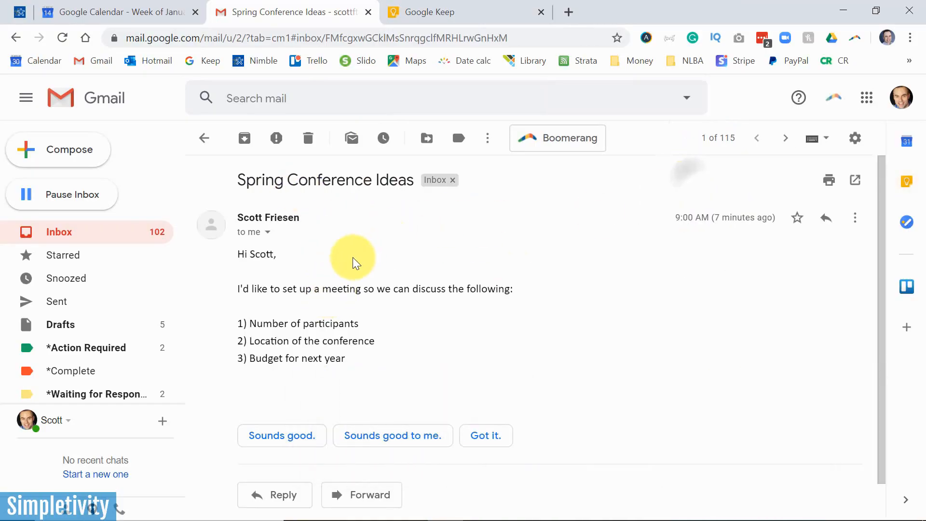
{"action": "mouse_move", "coordinate": [370, 244]}
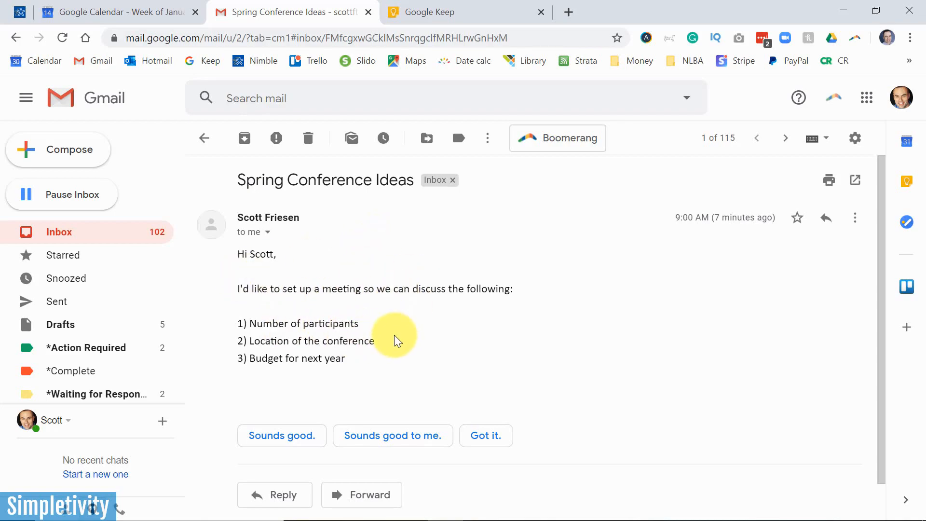
{"action": "mouse_move", "coordinate": [248, 278]}
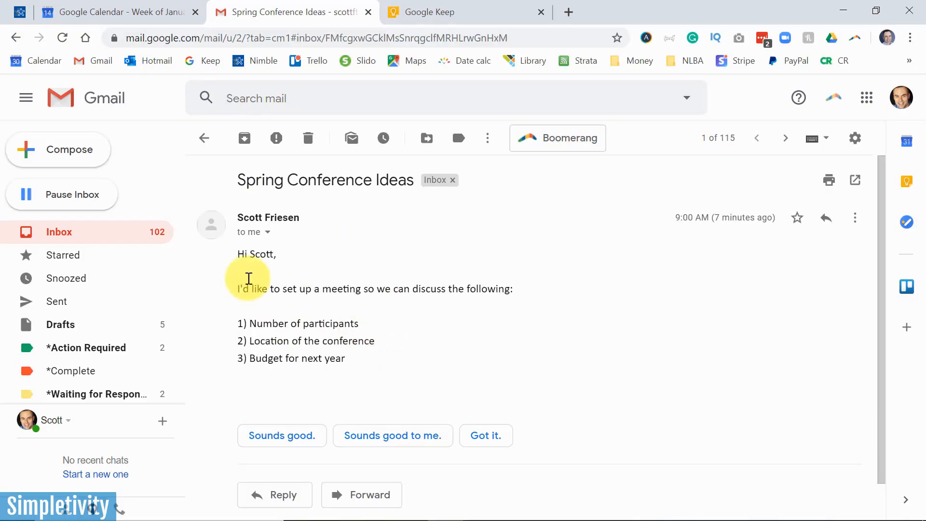
{"action": "mouse_move", "coordinate": [345, 353]}
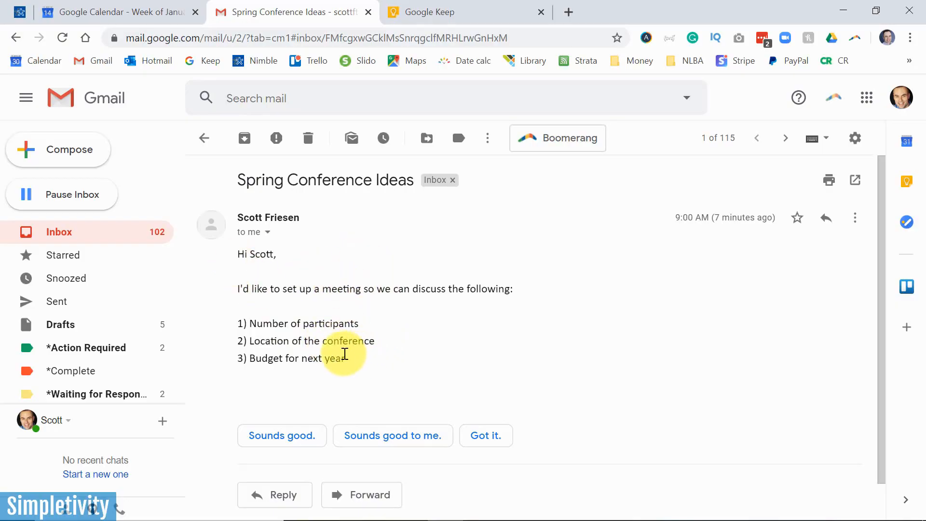
{"action": "mouse_move", "coordinate": [332, 304]}
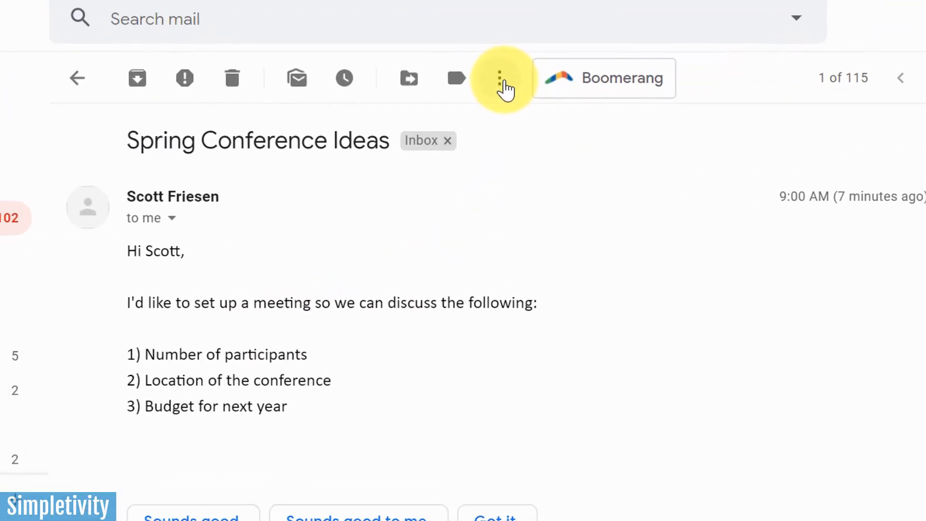
Draft a Calendar event from the email's More menu for Jan 14, 2020, 9:30–10:30am
{"action": "left_click", "coordinate": [500, 77]}
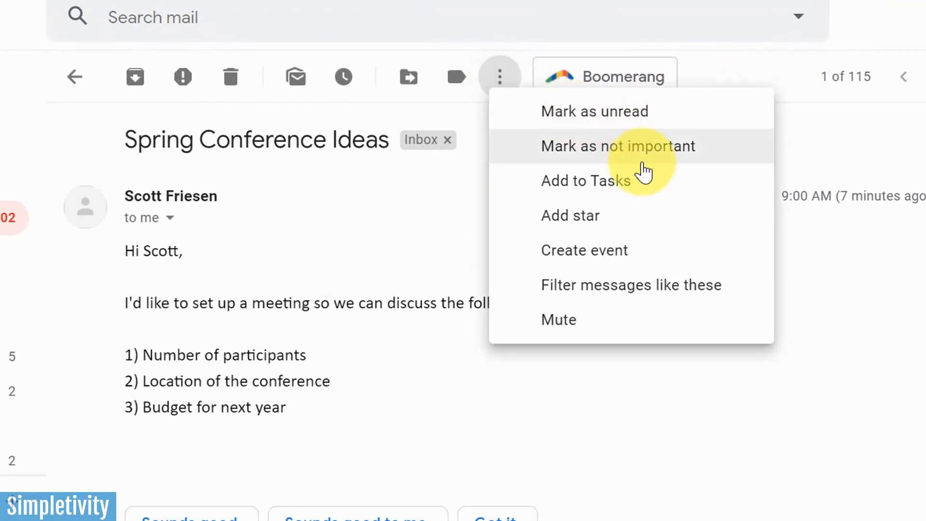
{"action": "mouse_move", "coordinate": [663, 295]}
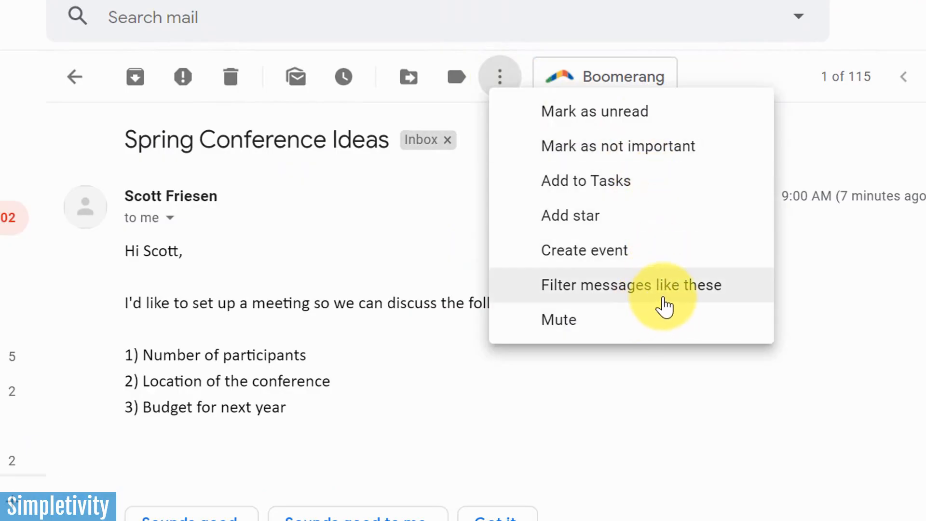
{"action": "mouse_move", "coordinate": [647, 254]}
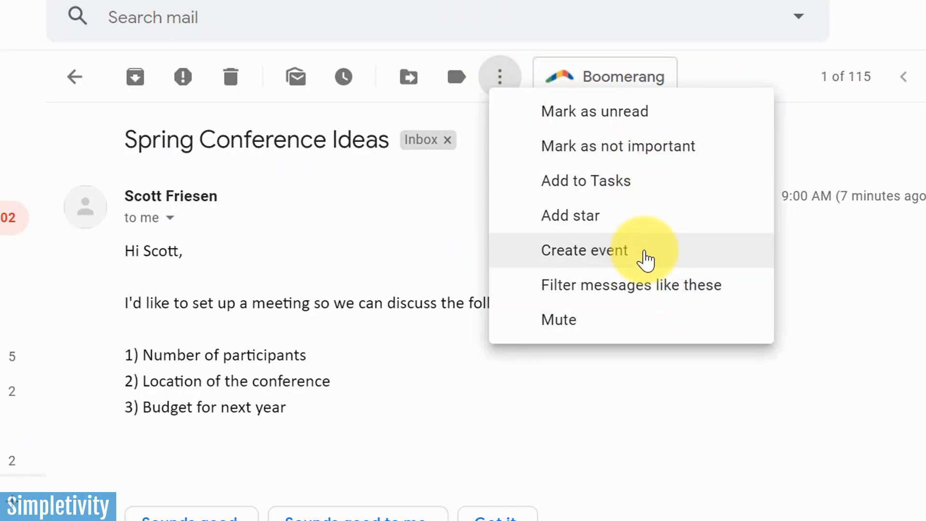
{"action": "mouse_move", "coordinate": [483, 254]}
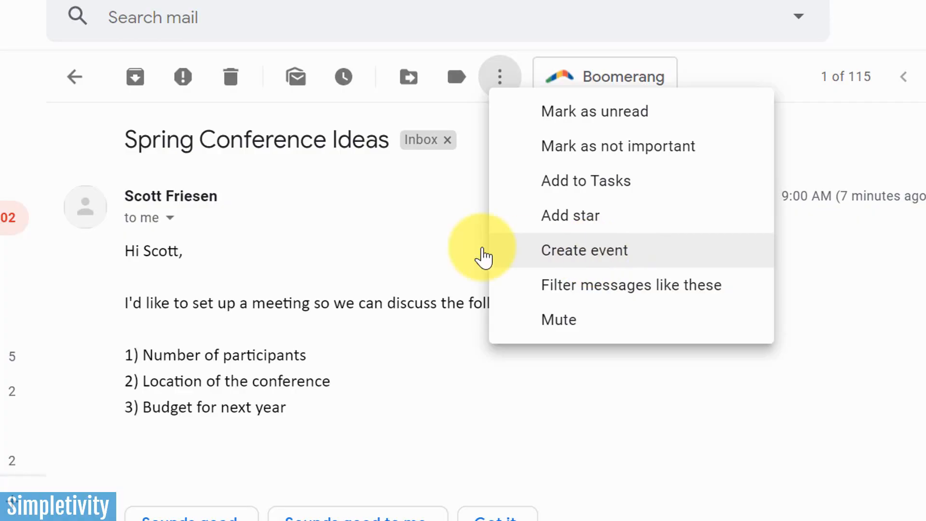
{"action": "left_click", "coordinate": [583, 250]}
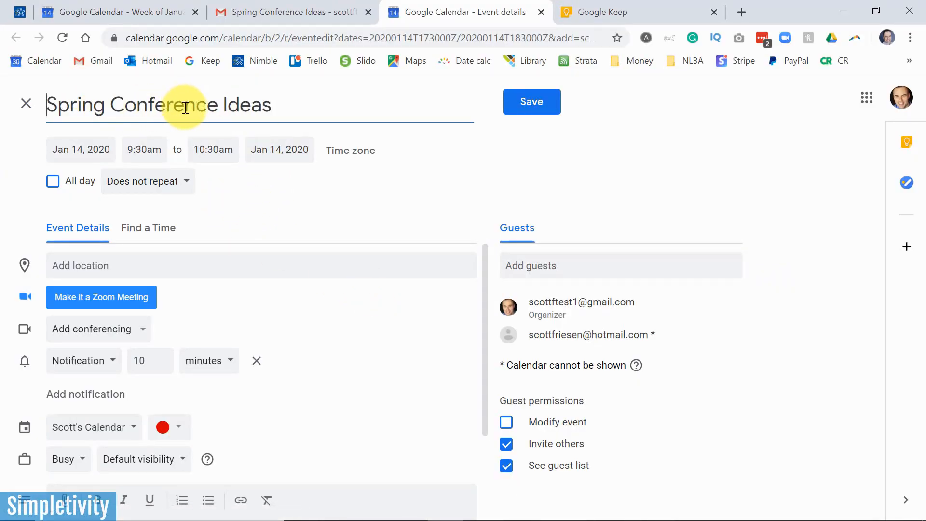
{"action": "scroll", "scroll_direction": "down", "scroll_amount": 3}
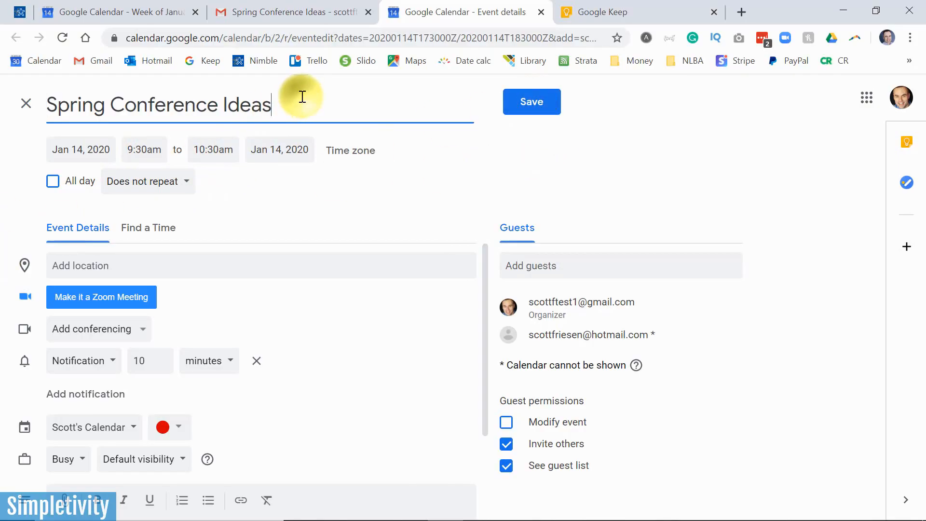
{"action": "scroll", "scroll_direction": "down", "scroll_amount": 3}
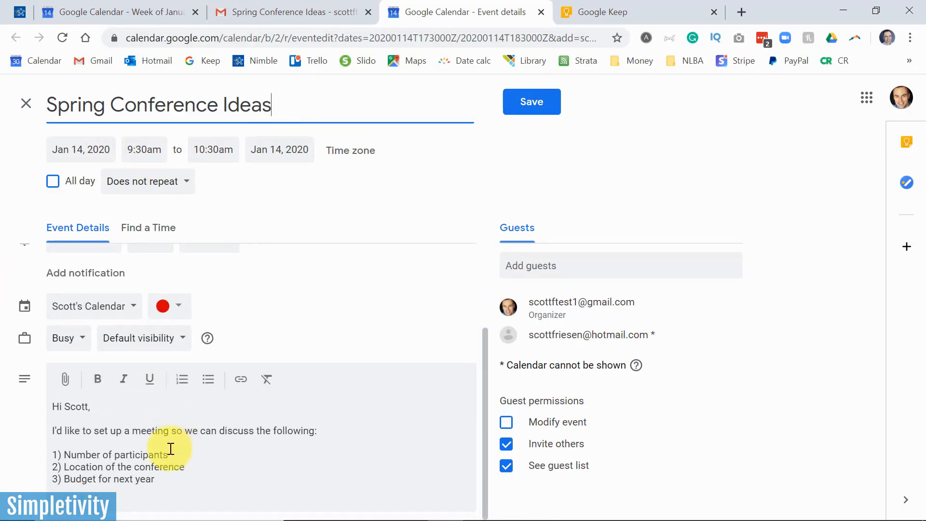
{"action": "scroll", "scroll_direction": "down", "scroll_amount": 3}
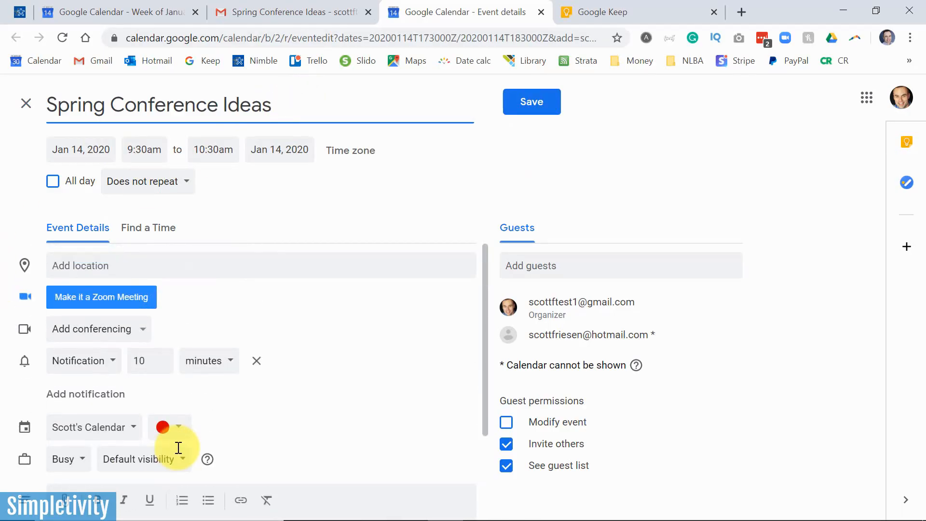
{"action": "scroll", "scroll_direction": "down", "scroll_amount": 3}
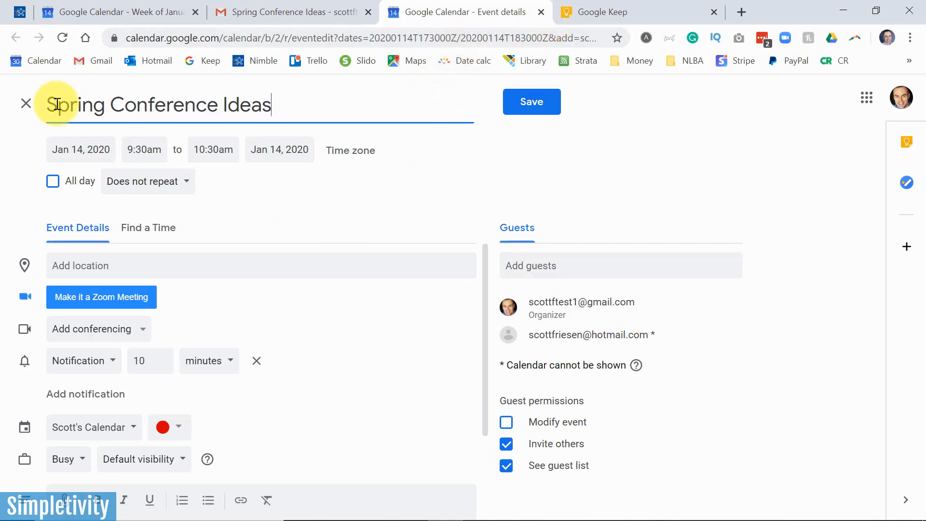
Discard the Spring Conference Ideas draft and open the Interview Support canditate event for editing
{"action": "left_click", "coordinate": [27, 102]}
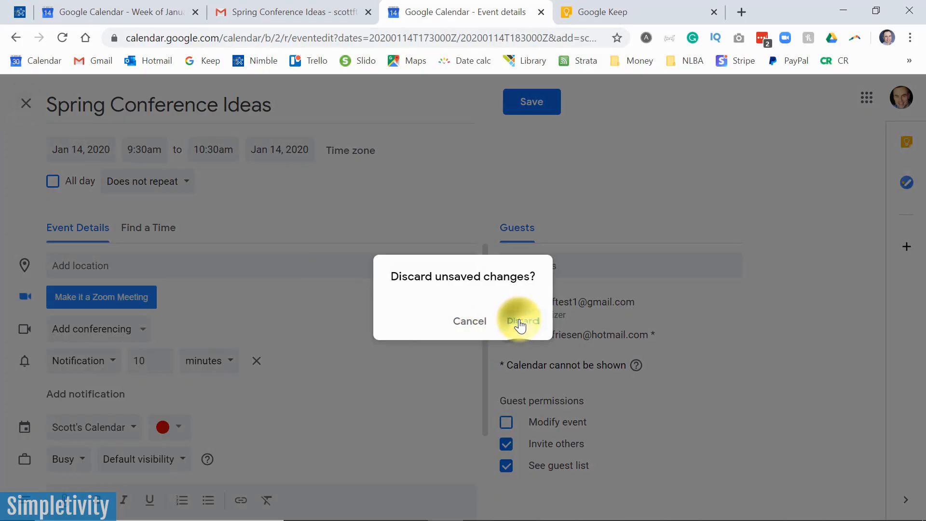
{"action": "left_click", "coordinate": [521, 321]}
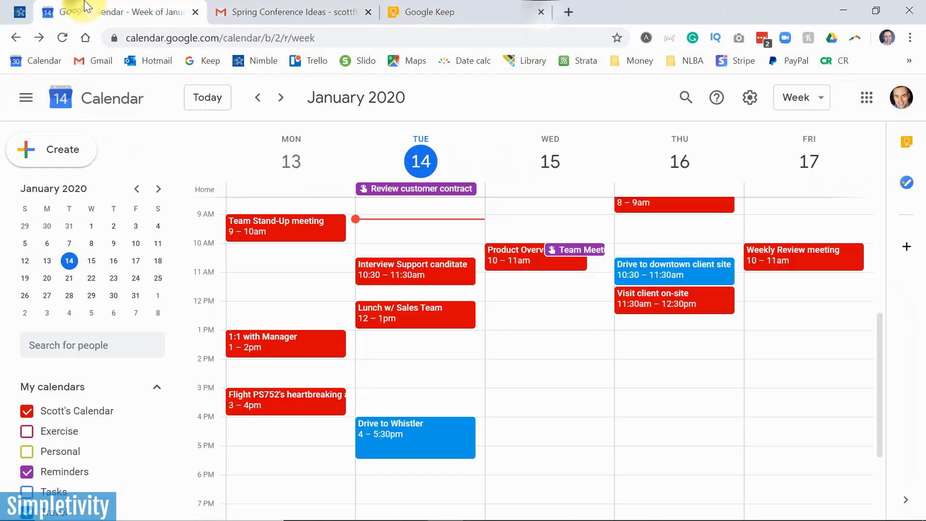
{"action": "mouse_move", "coordinate": [633, 401]}
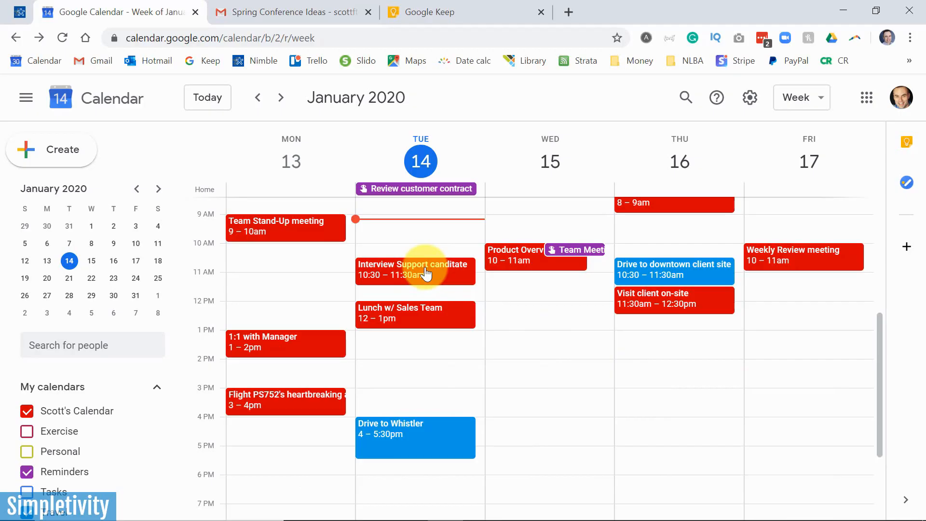
{"action": "left_click", "coordinate": [415, 271]}
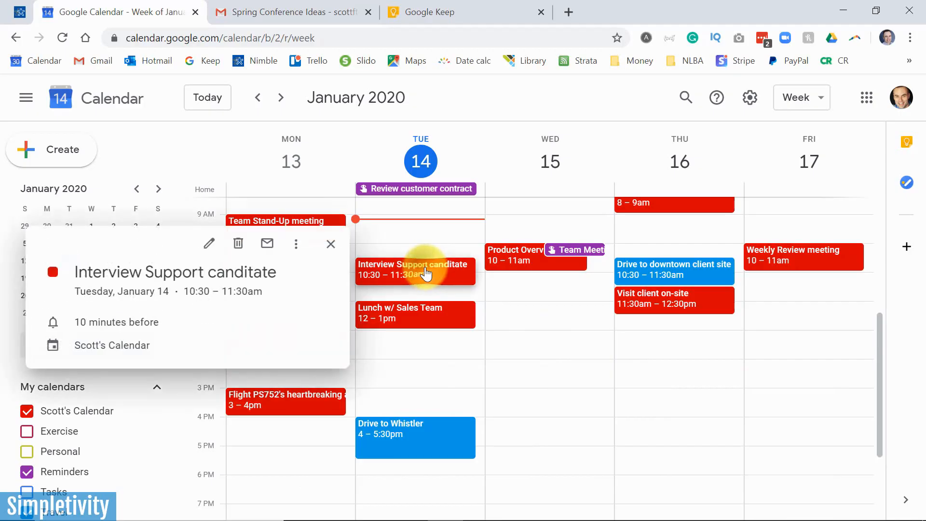
{"action": "left_click", "coordinate": [208, 243]}
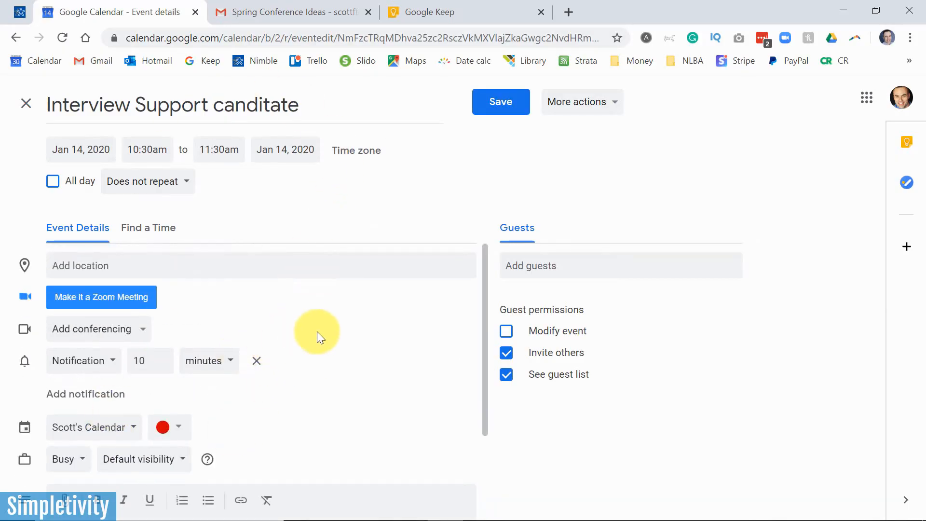
{"action": "mouse_move", "coordinate": [322, 339]}
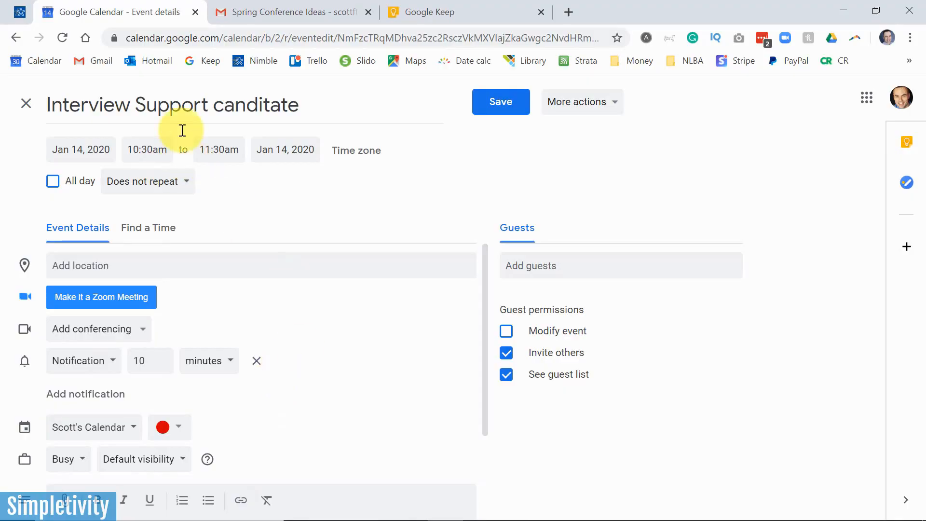
{"action": "mouse_move", "coordinate": [689, 202]}
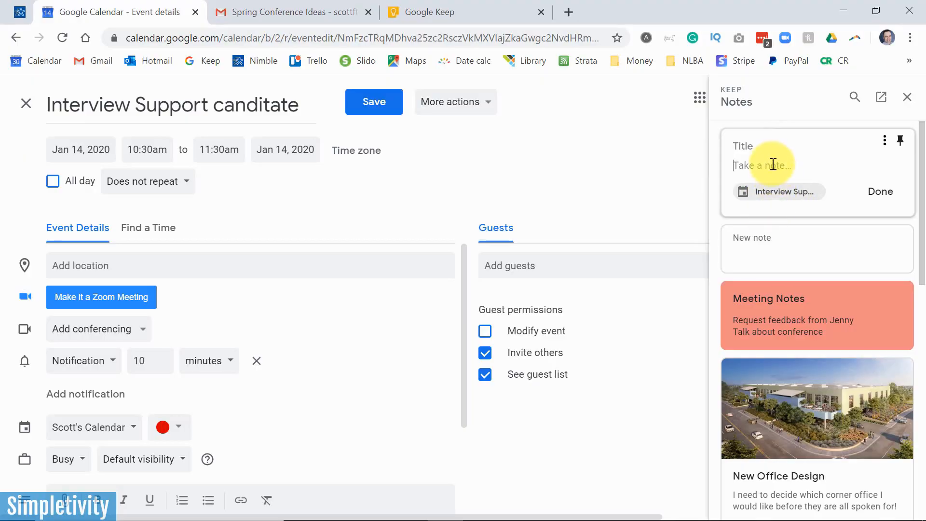
Save a Keep note 'Job interview questions' listing Q1–Q3 on the interview event
{"action": "type", "text": "Q1"}
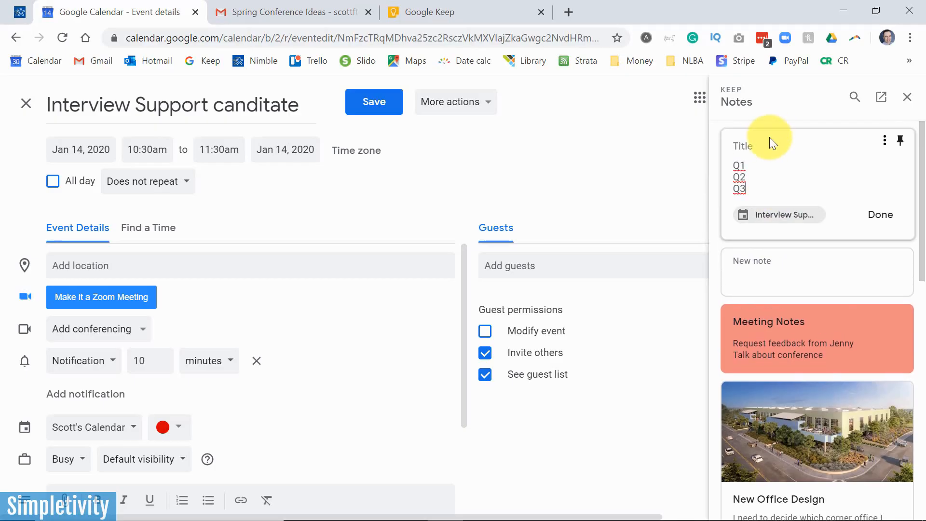
{"action": "type", "text": "Job"}
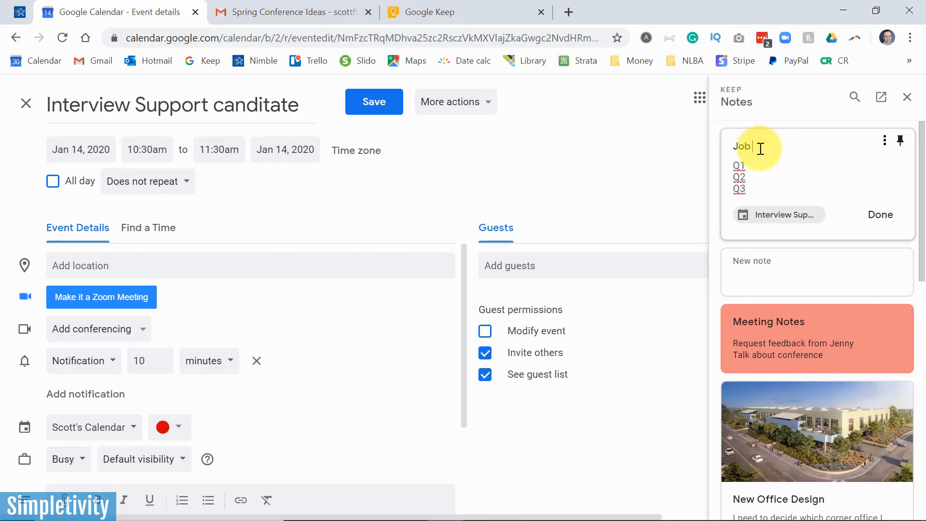
{"action": "type", "text": "interview quet"}
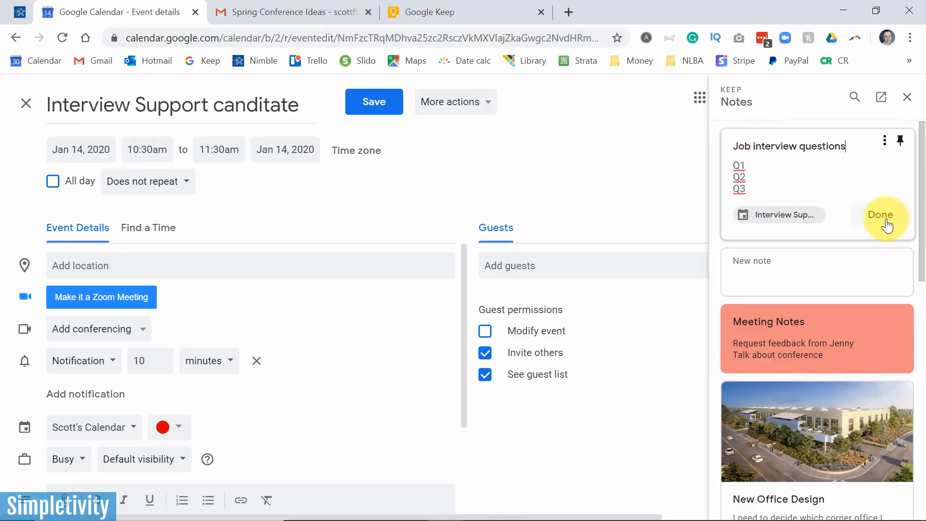
{"action": "left_click", "coordinate": [880, 214]}
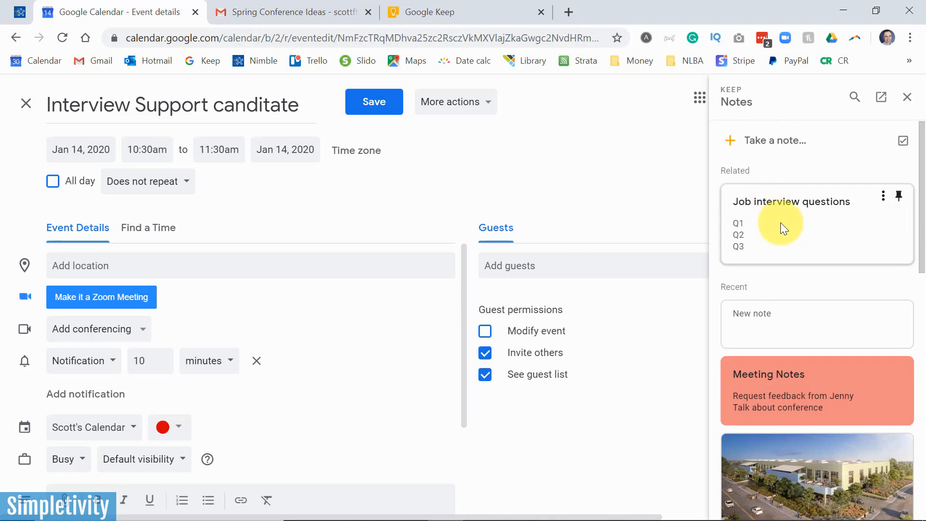
{"action": "mouse_move", "coordinate": [285, 308]}
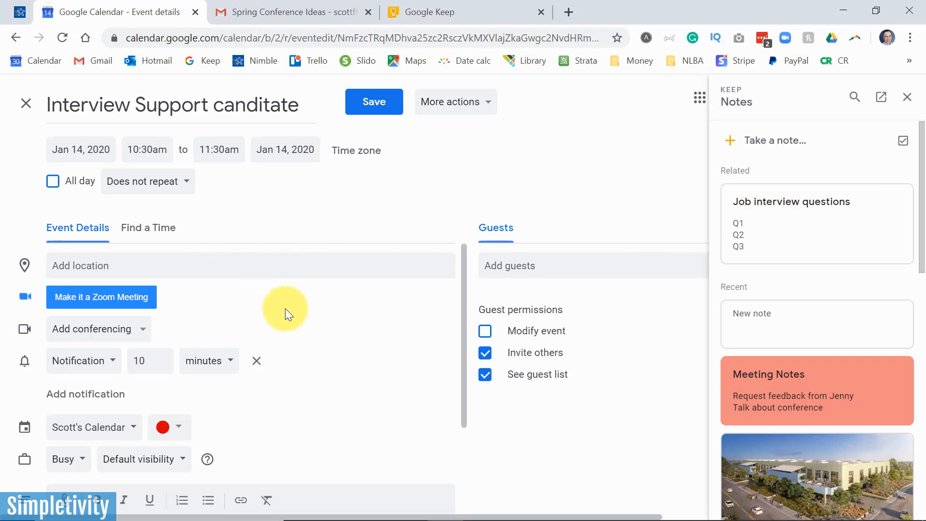
{"action": "left_click", "coordinate": [26, 103]}
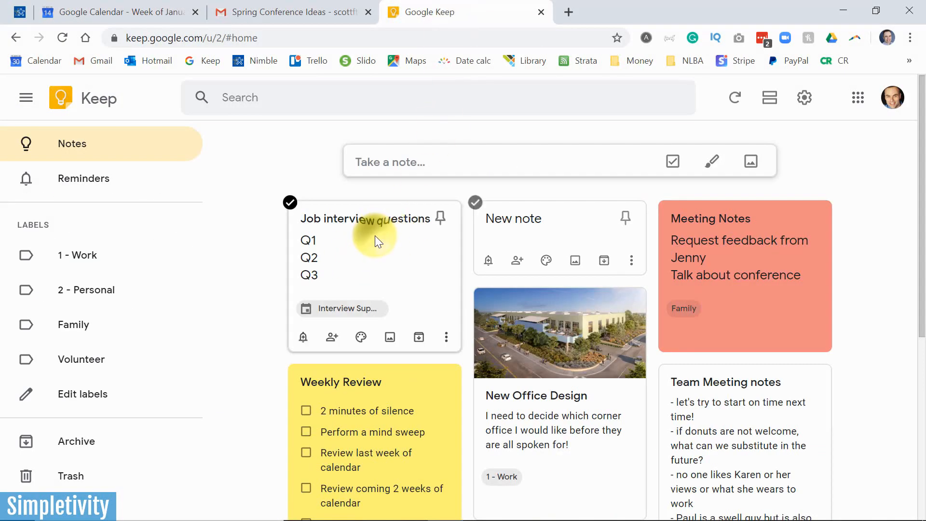
Open the Job interview questions note, view its Interview Support event, and cancel back
{"action": "left_click", "coordinate": [366, 254]}
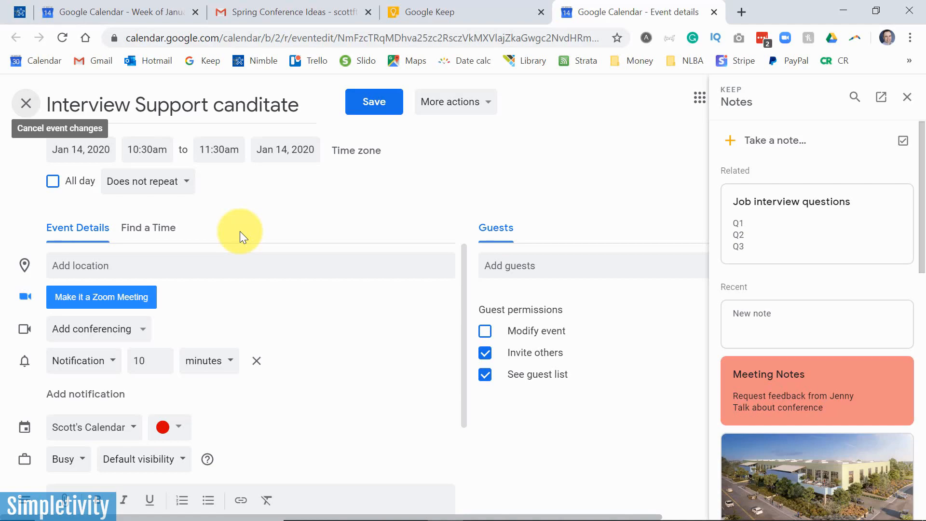
{"action": "mouse_move", "coordinate": [26, 102]}
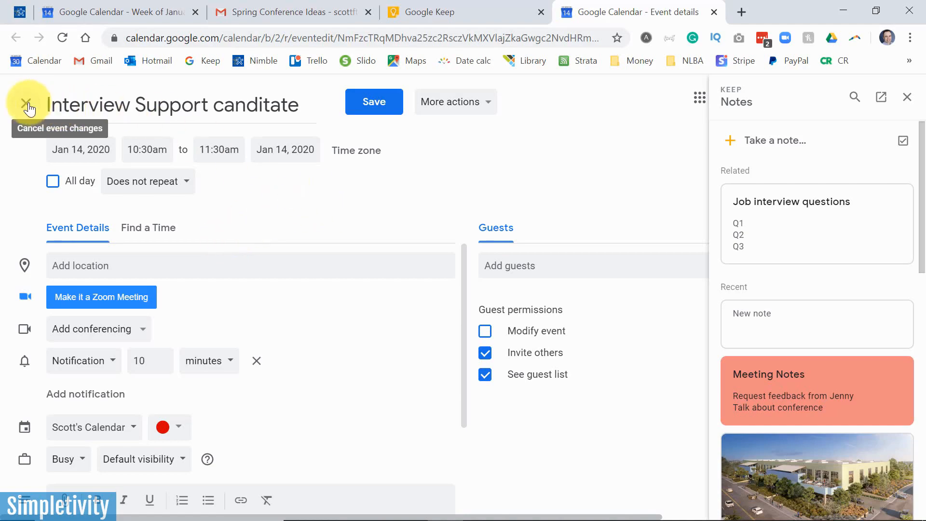
{"action": "left_click", "coordinate": [28, 103]}
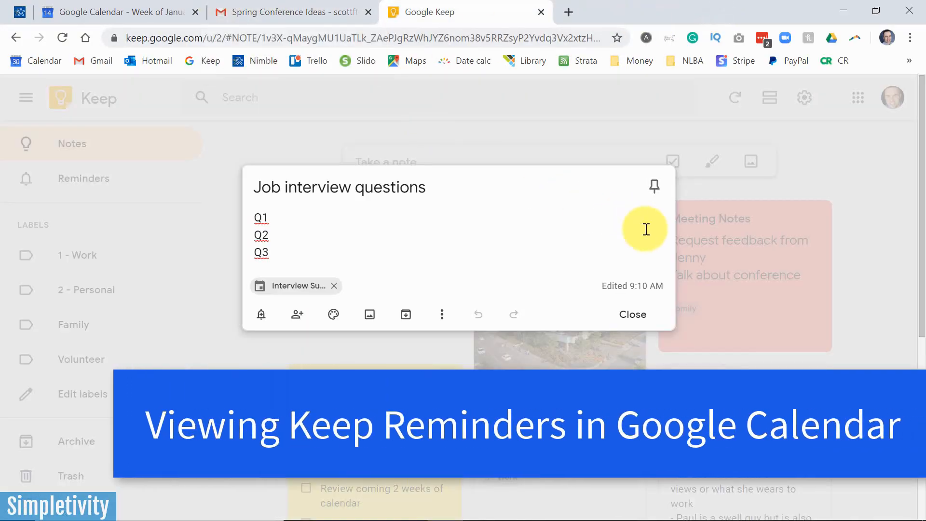
Switch browser tabs to Google Calendar's January 2020 week view with Keep open
{"action": "left_click", "coordinate": [112, 12]}
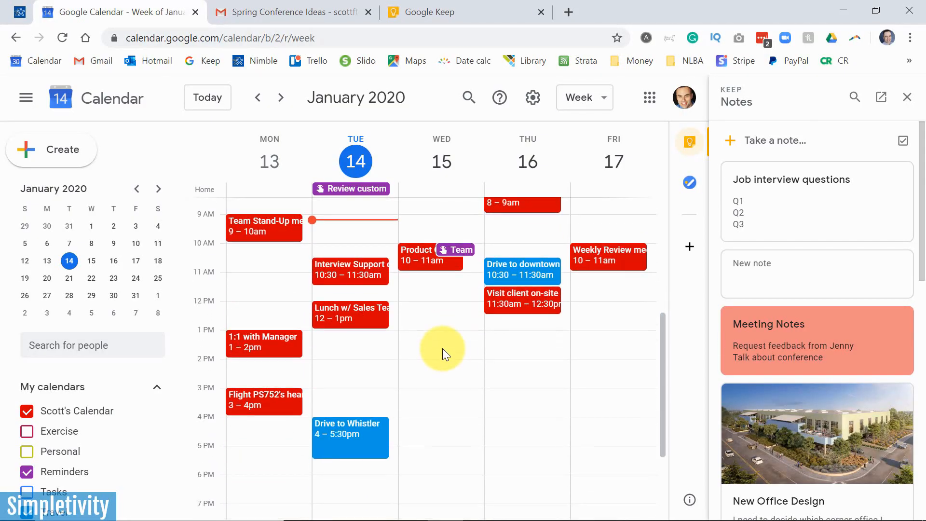
{"action": "mouse_move", "coordinate": [396, 305]}
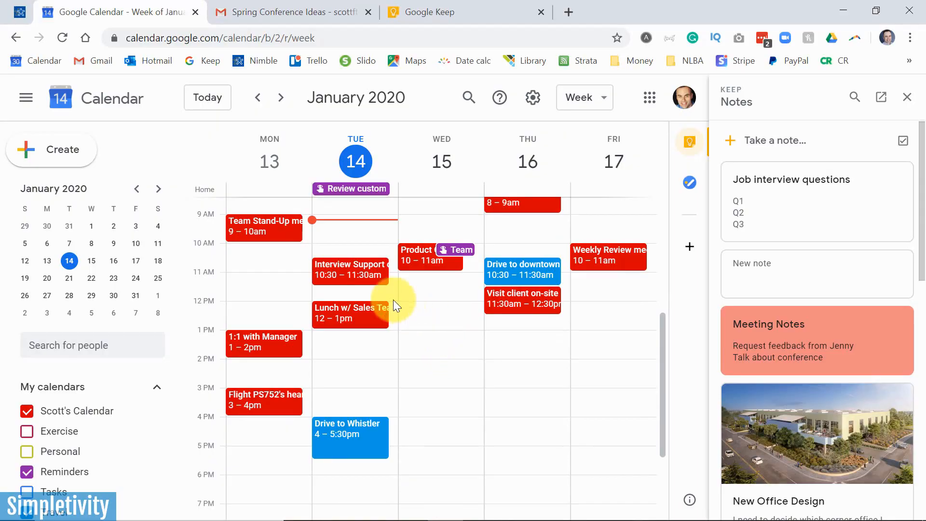
{"action": "mouse_move", "coordinate": [350, 277]}
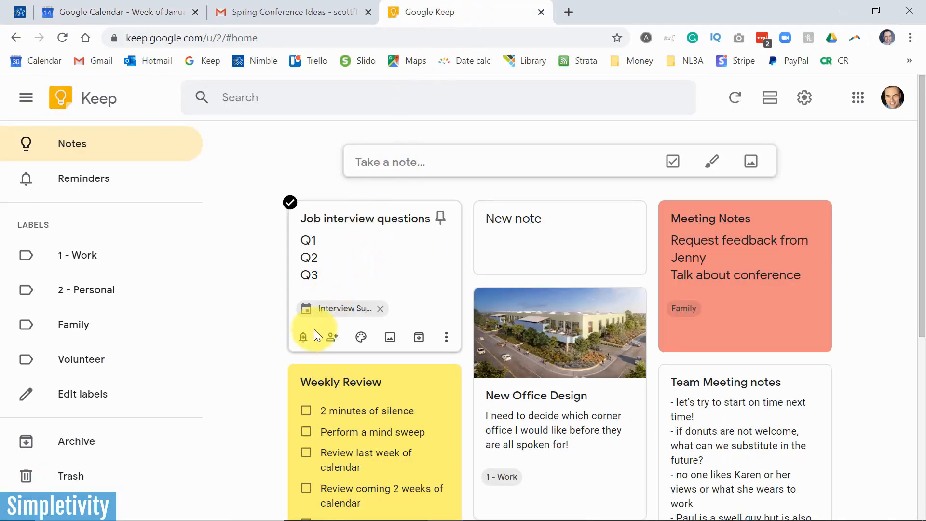
Set a reminder for today at 10:00 AM on the Job interview questions Keep note
{"action": "left_click", "coordinate": [302, 337]}
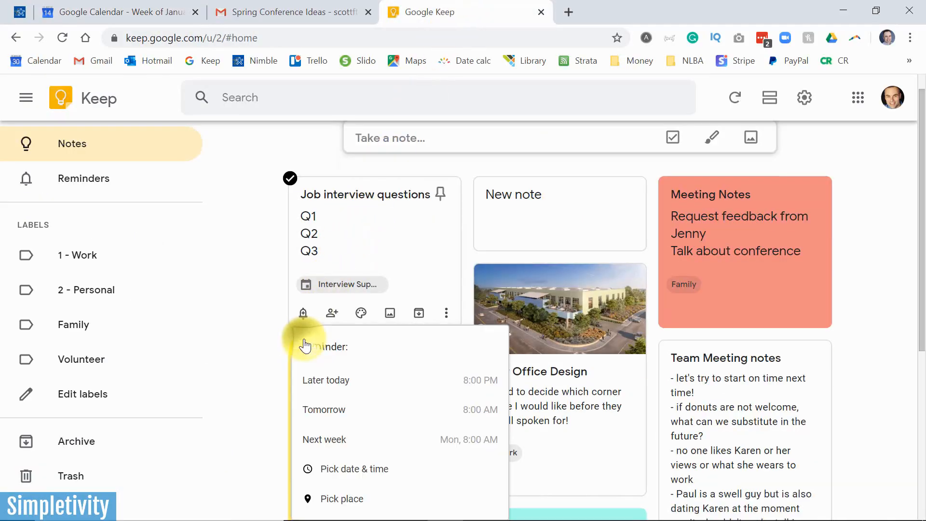
{"action": "scroll", "scroll_direction": "down", "scroll_amount": 3}
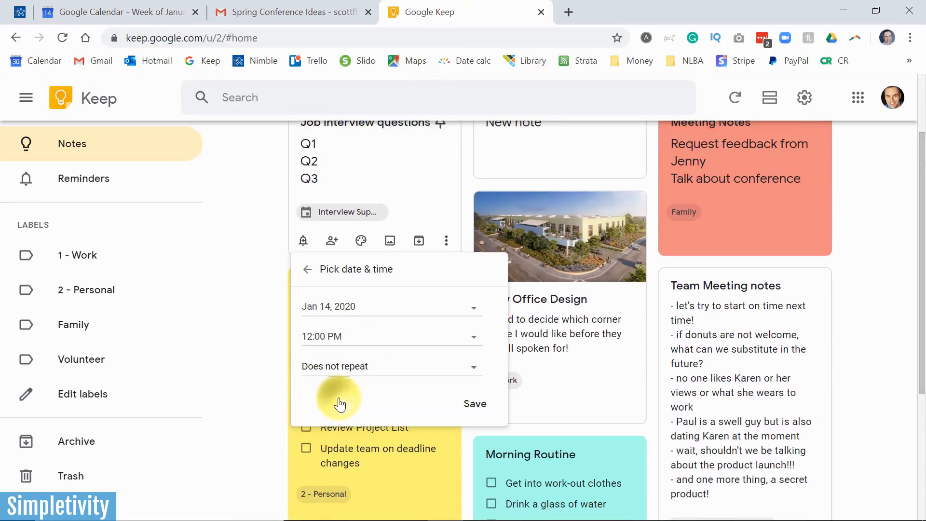
{"action": "left_click", "coordinate": [389, 336]}
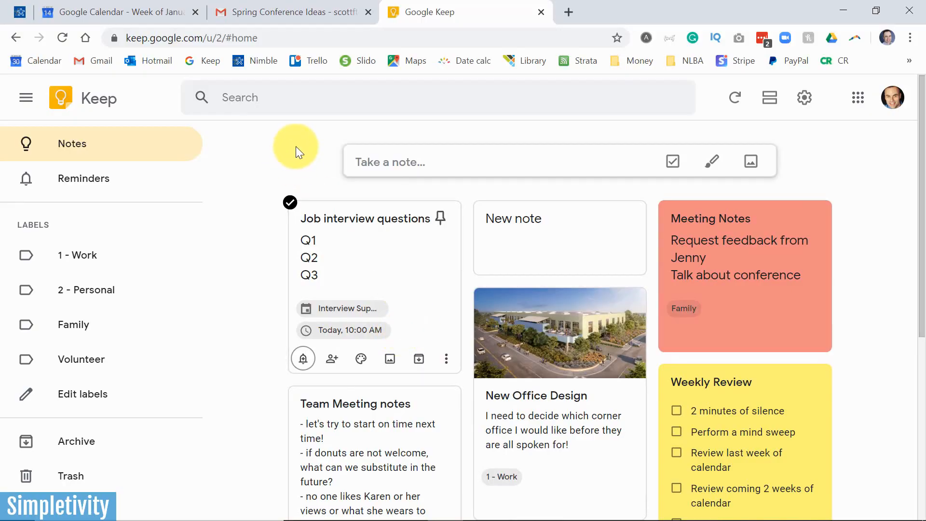
{"action": "mouse_move", "coordinate": [244, 286]}
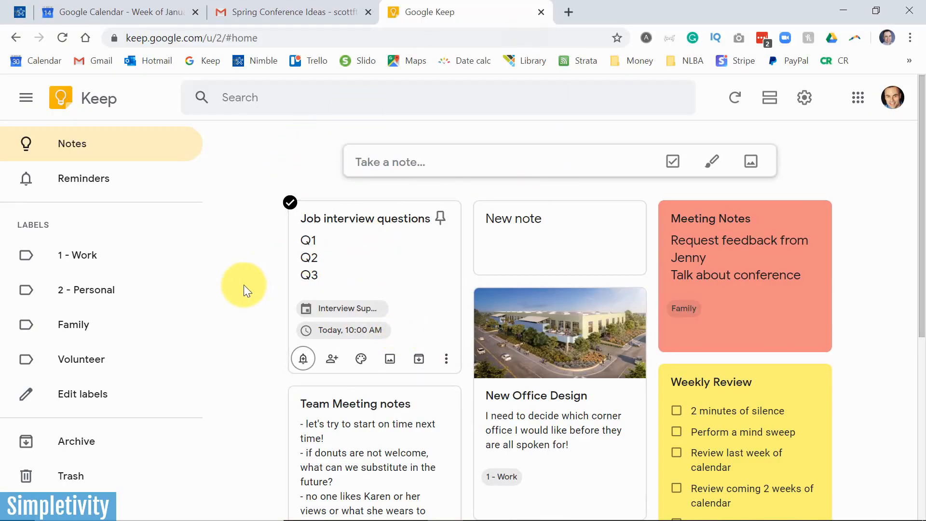
{"action": "mouse_move", "coordinate": [257, 280]}
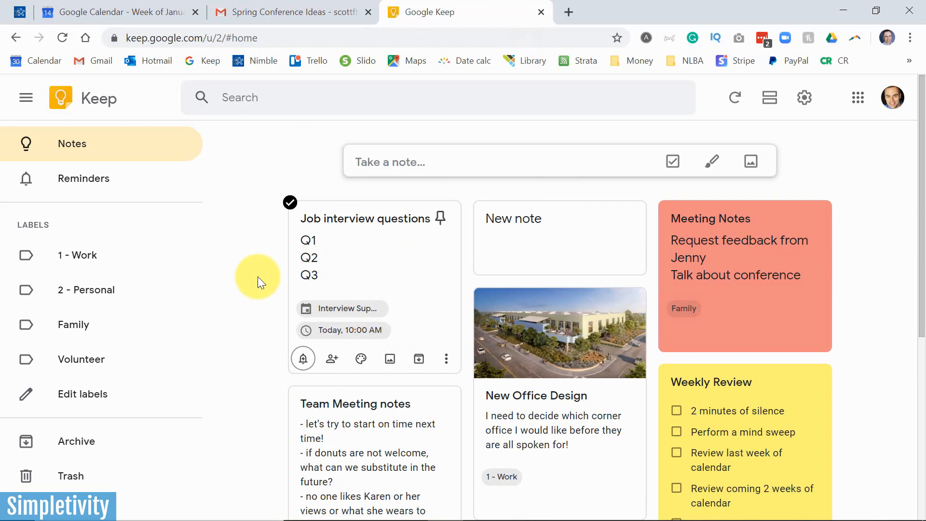
{"action": "mouse_move", "coordinate": [261, 268]}
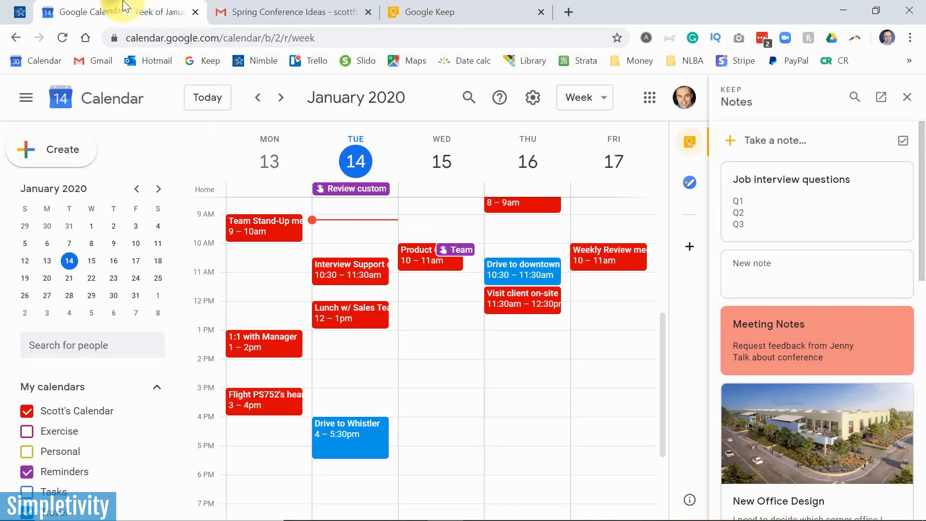
{"action": "mouse_move", "coordinate": [63, 471]}
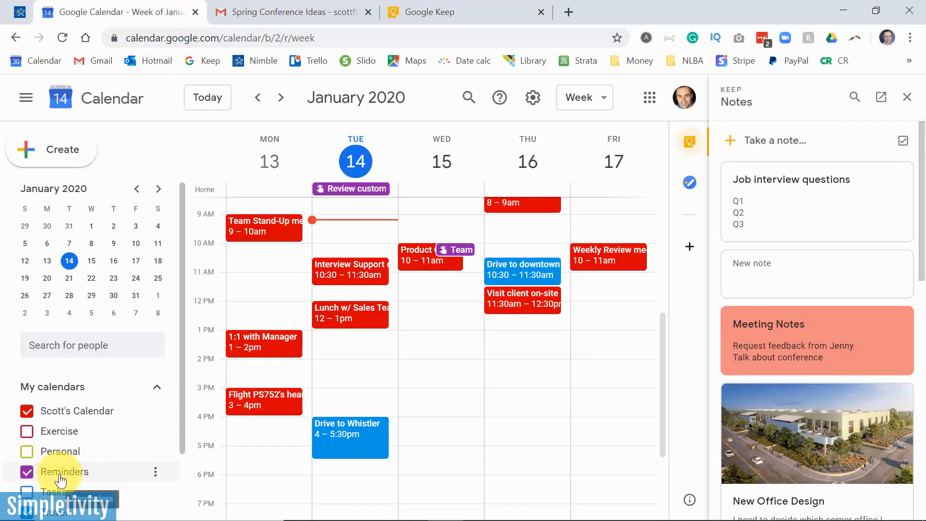
Hide and reshow the Reminders calendar, then open the 10am Job interview questions reminder
{"action": "left_click", "coordinate": [26, 472]}
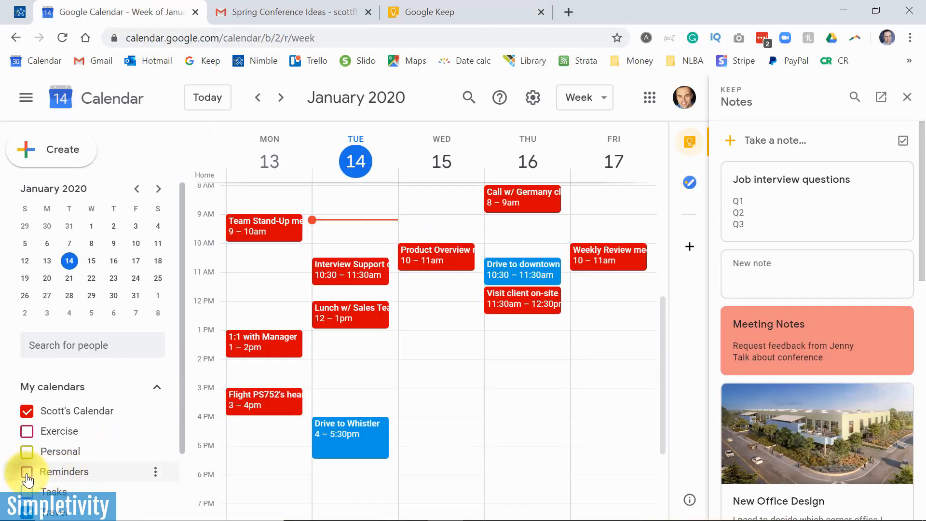
{"action": "left_click", "coordinate": [27, 471]}
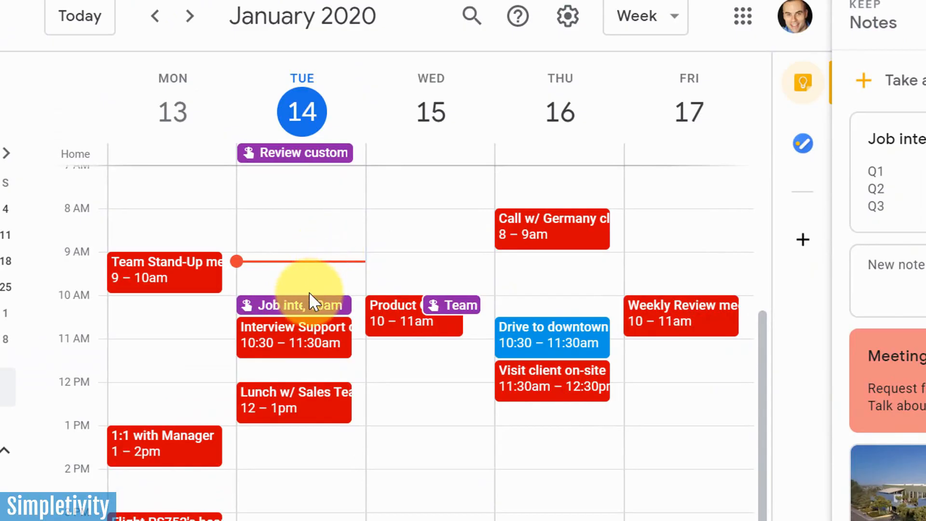
{"action": "mouse_move", "coordinate": [313, 258]}
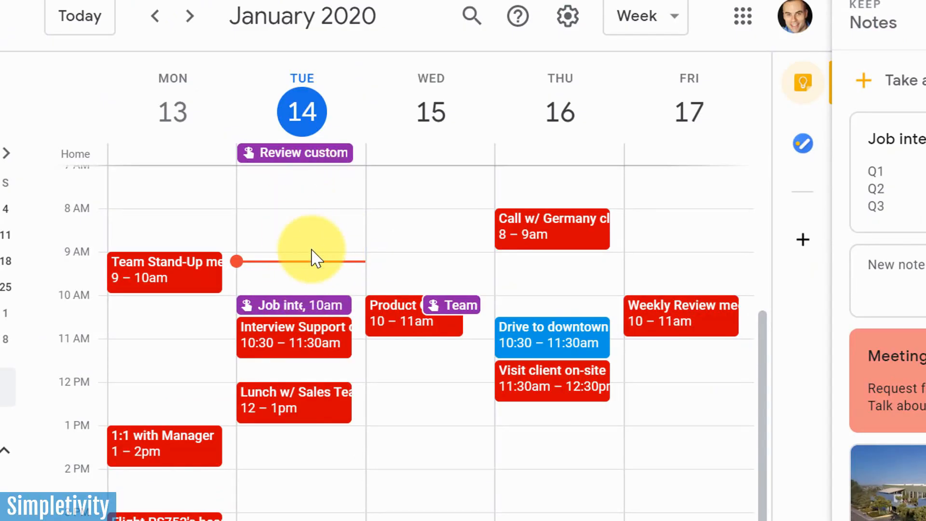
{"action": "mouse_move", "coordinate": [295, 307]}
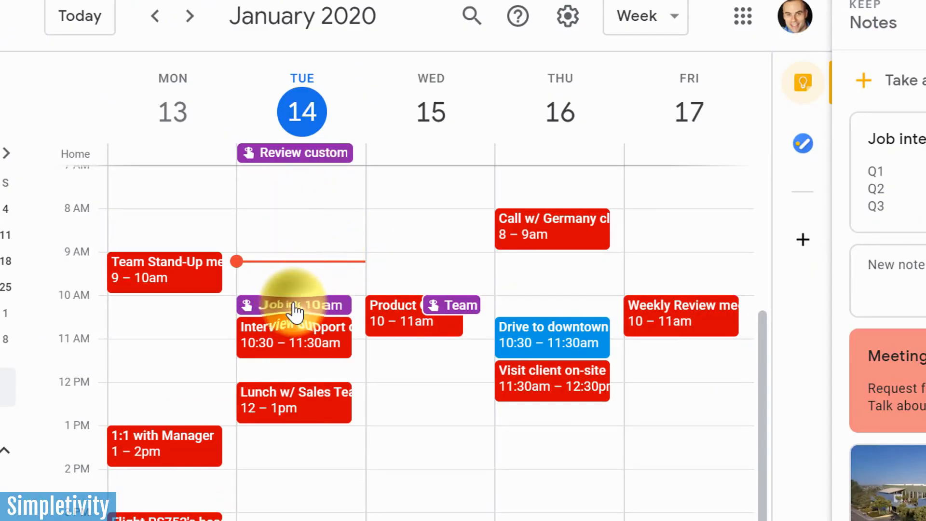
{"action": "left_click", "coordinate": [293, 305]}
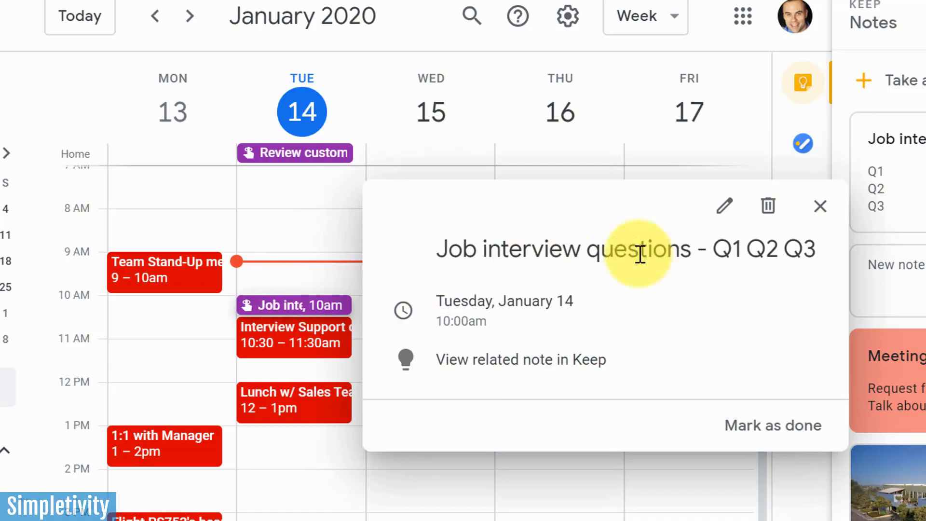
{"action": "mouse_move", "coordinate": [631, 287]}
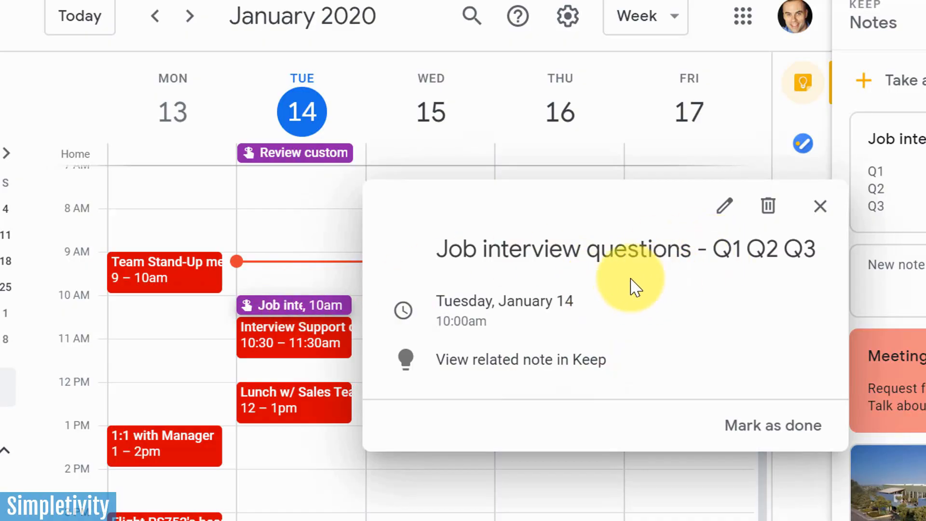
{"action": "mouse_move", "coordinate": [709, 280]}
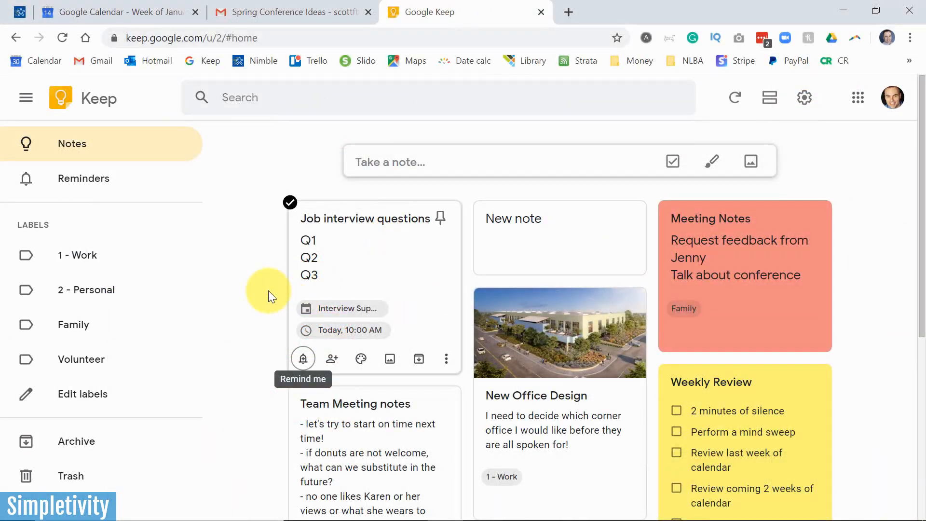
Back in the Calendar tab, uncheck and recheck Reminders under My calendars
{"action": "scroll", "scroll_direction": "down", "scroll_amount": 3}
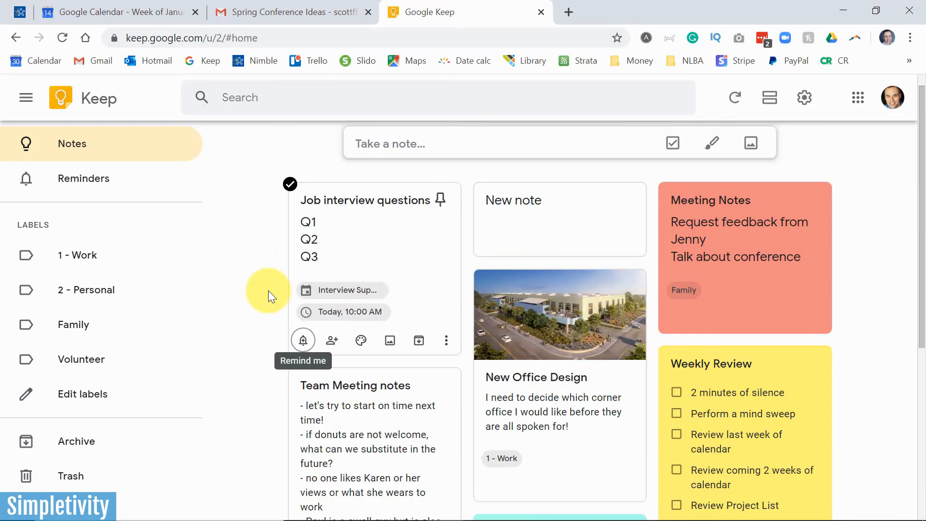
{"action": "left_click", "coordinate": [116, 12]}
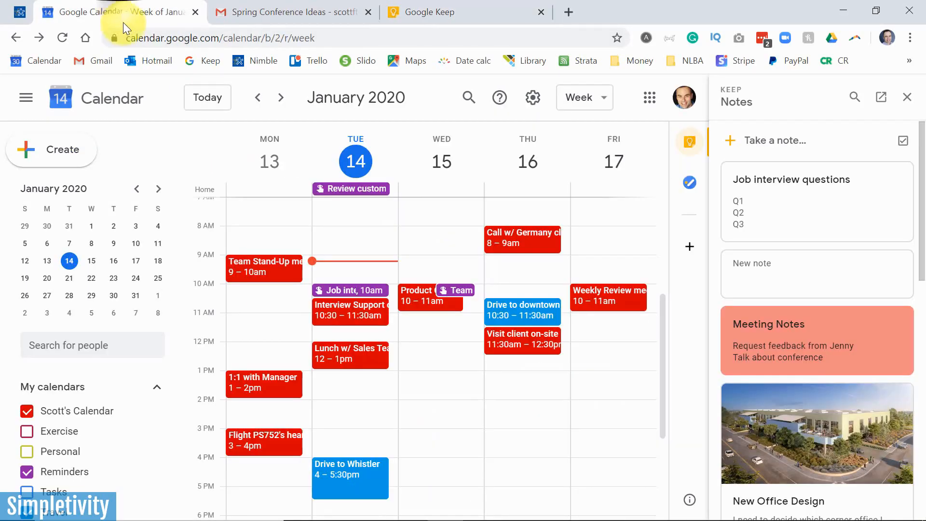
{"action": "scroll", "scroll_direction": "down", "scroll_amount": 3}
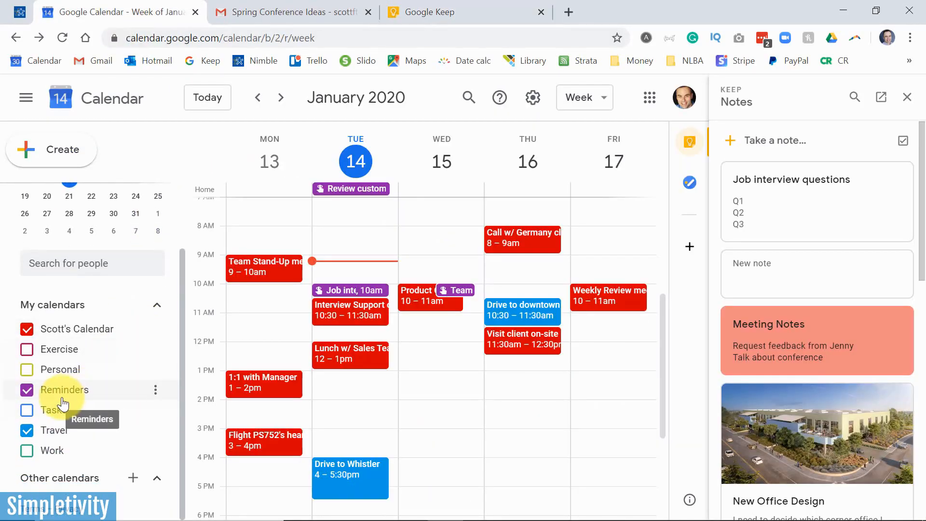
{"action": "left_click", "coordinate": [27, 389]}
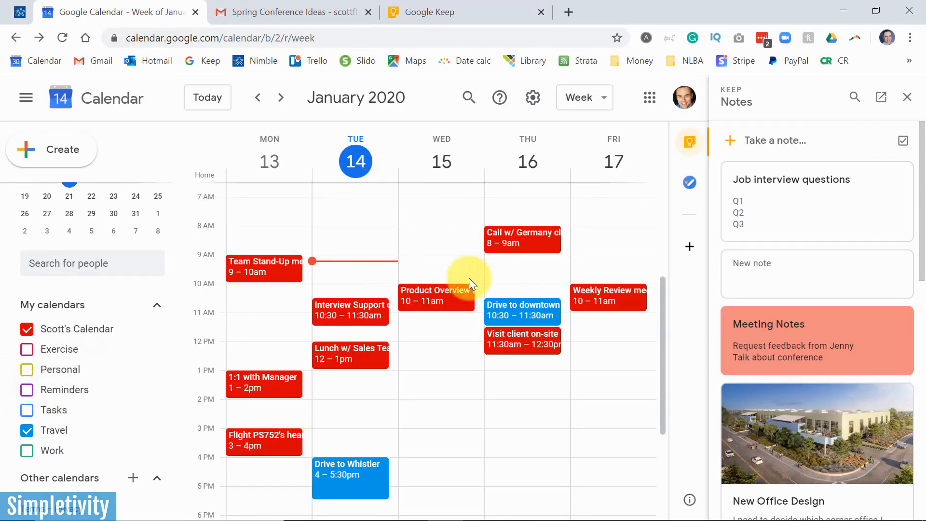
{"action": "left_click", "coordinate": [27, 389]}
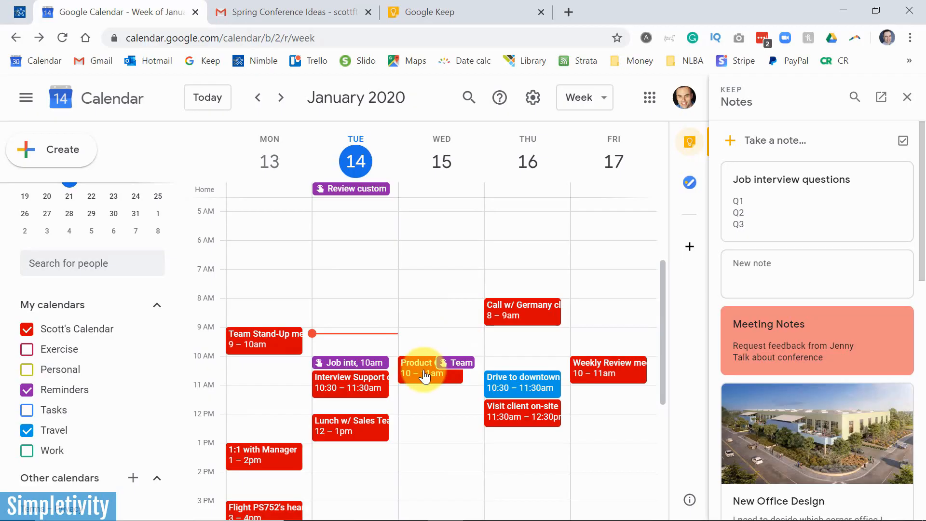
{"action": "scroll", "scroll_direction": "down", "scroll_amount": 3}
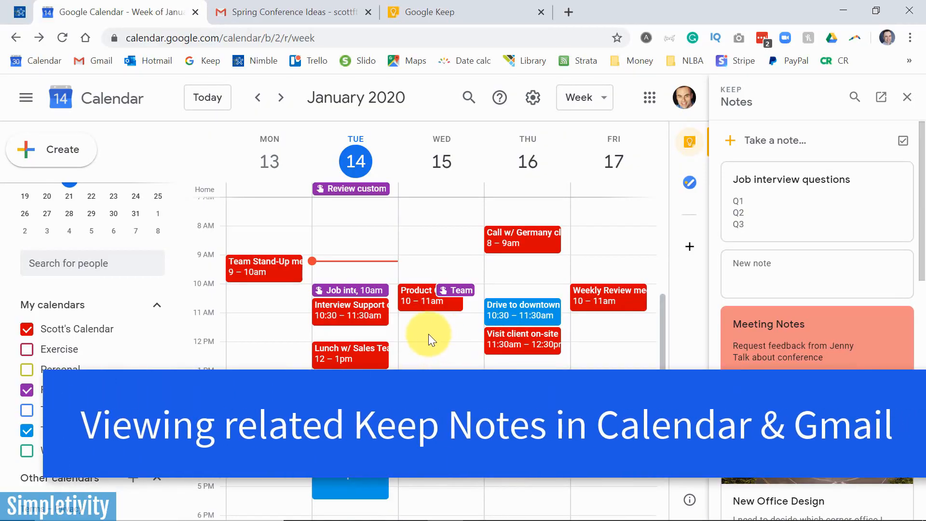
{"action": "mouse_move", "coordinate": [816, 348]}
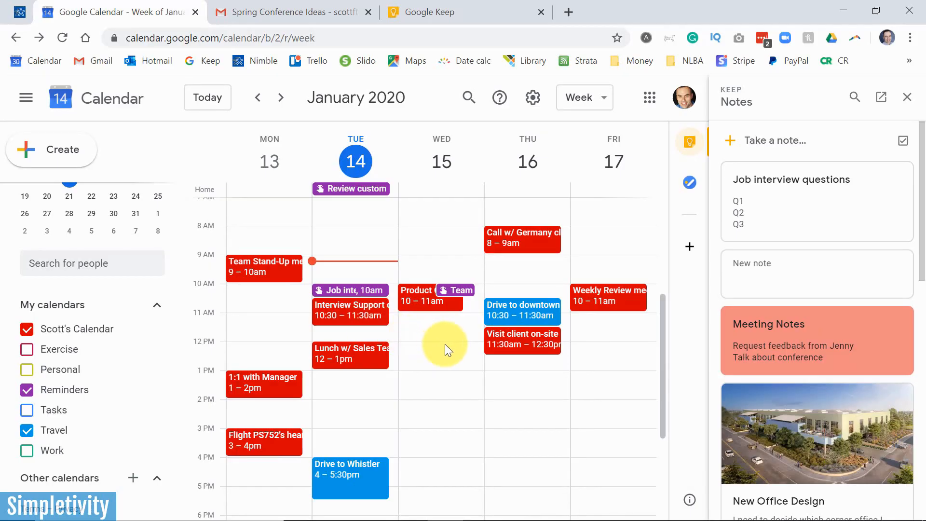
Open the summary of the Visit client on-site event on Thursday, January 16
{"action": "left_click", "coordinate": [522, 339]}
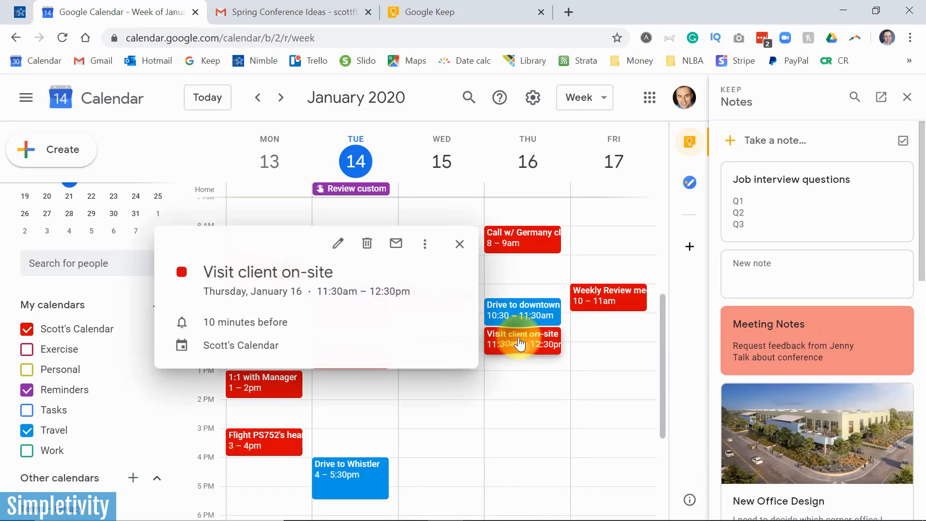
Edit the Visit client on-site event and draft a Keep note titled 'New Visit client note'
{"action": "left_click", "coordinate": [337, 243]}
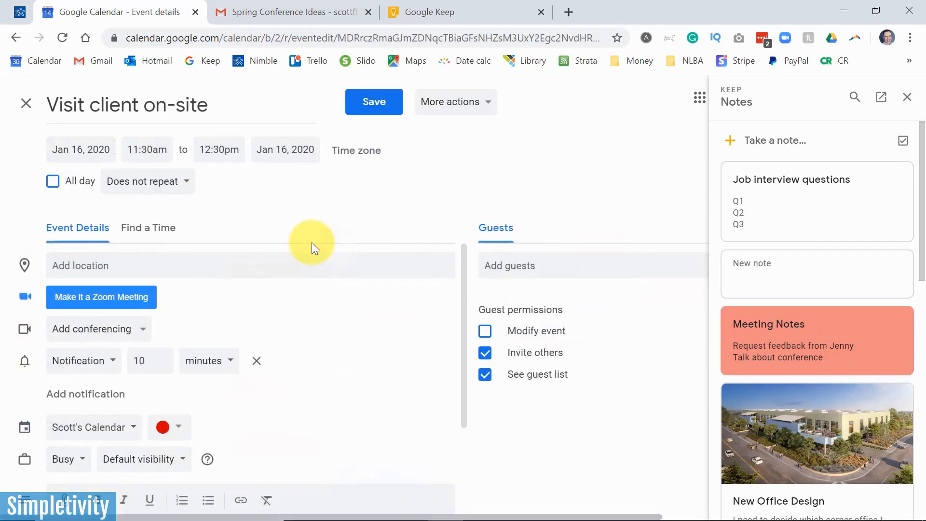
{"action": "mouse_move", "coordinate": [776, 142]}
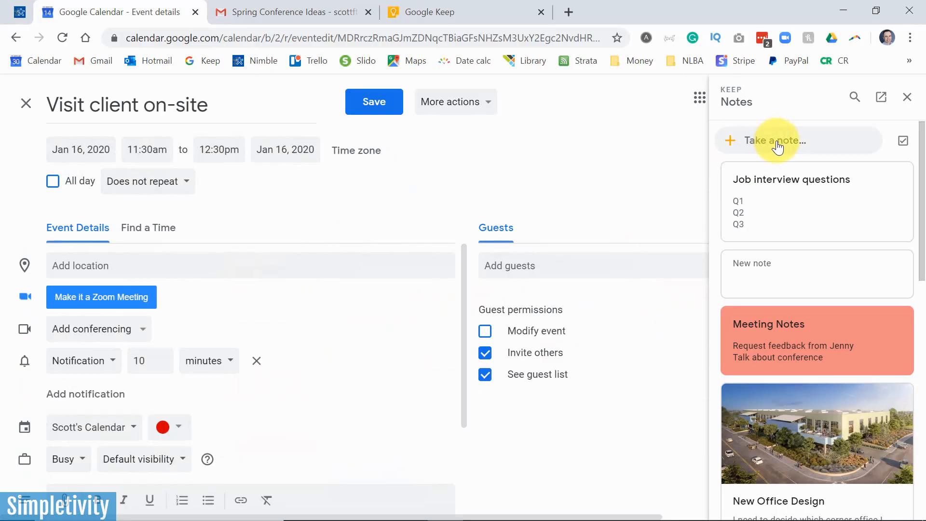
{"action": "left_click", "coordinate": [767, 140]}
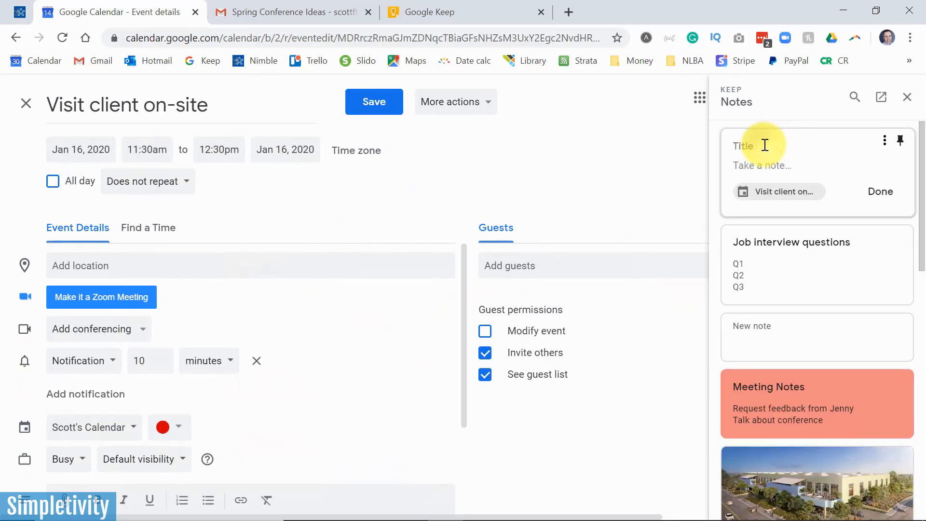
{"action": "type", "text": "New Visit"}
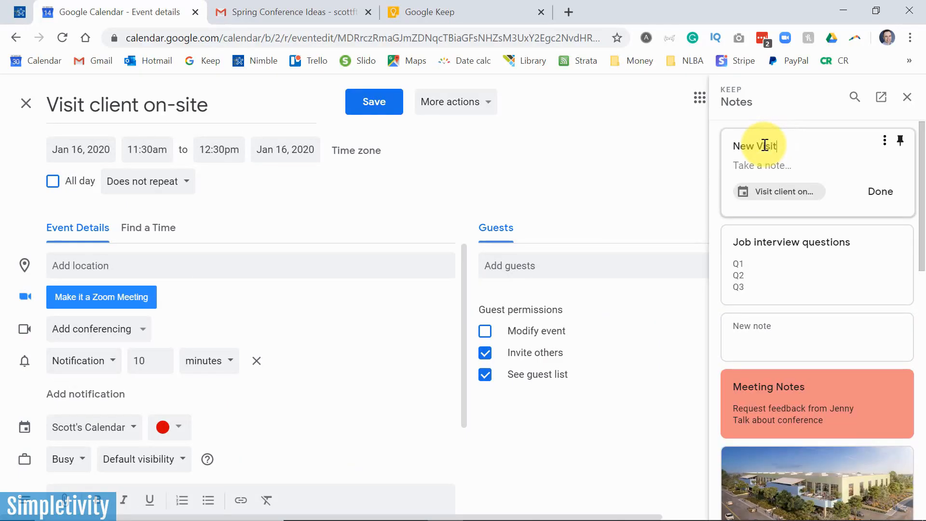
{"action": "type", "text": "client note"}
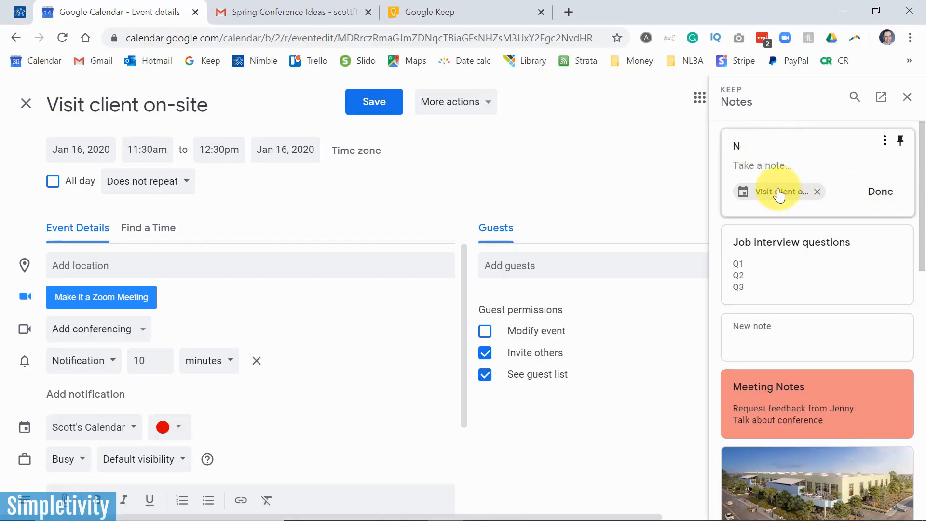
{"action": "mouse_move", "coordinate": [203, 348]}
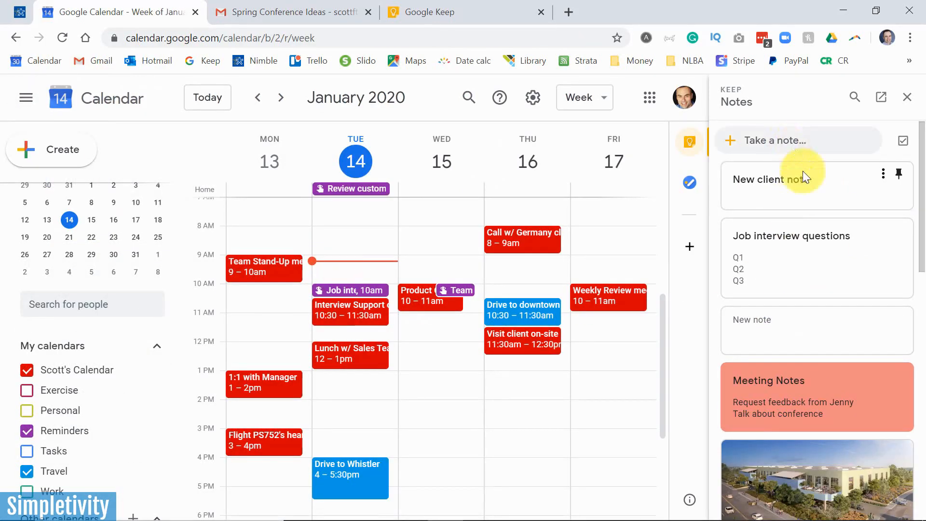
{"action": "mouse_move", "coordinate": [816, 331]}
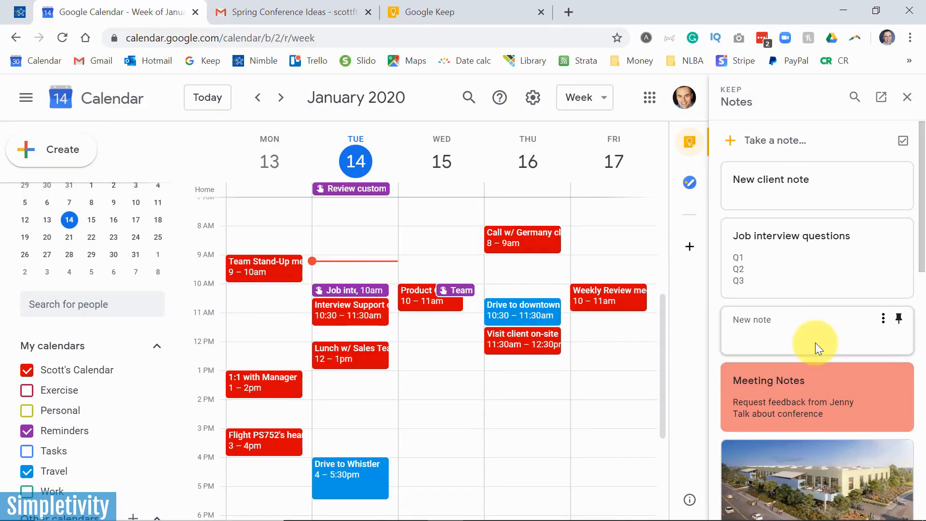
{"action": "mouse_move", "coordinate": [521, 343]}
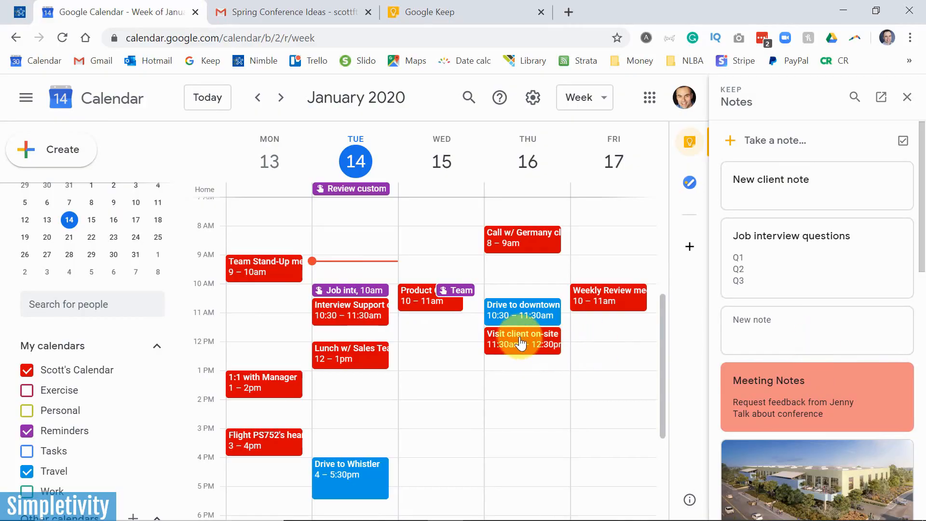
Reopen the Visit client on-site event's edit page to see New client note under Related
{"action": "left_click", "coordinate": [522, 339]}
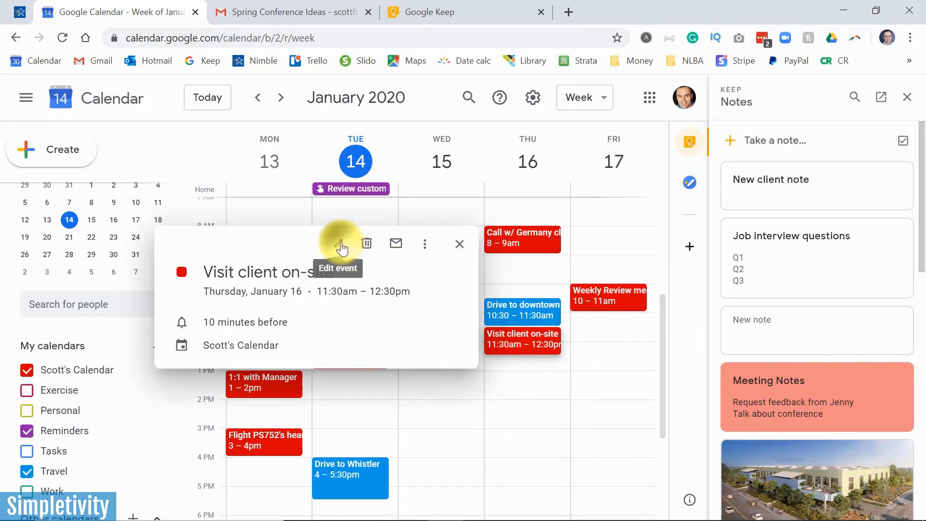
{"action": "left_click", "coordinate": [342, 243]}
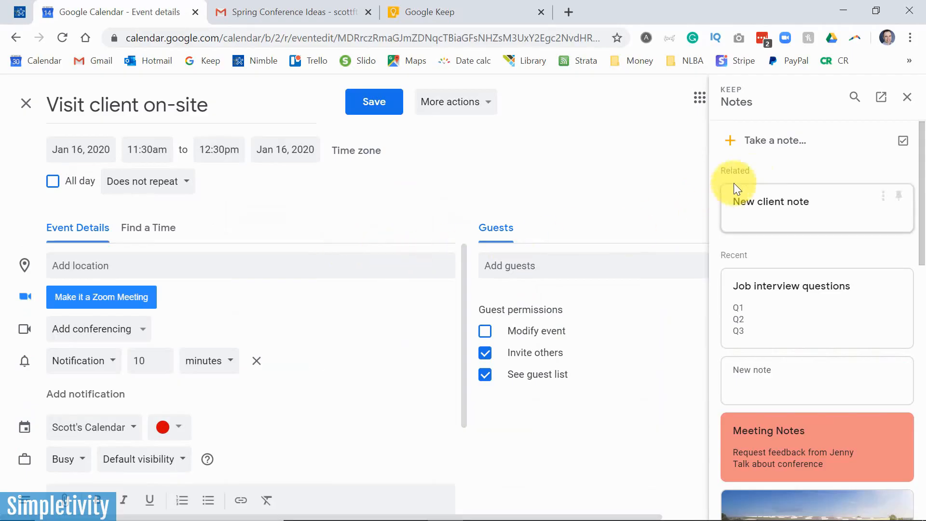
{"action": "mouse_move", "coordinate": [821, 217]}
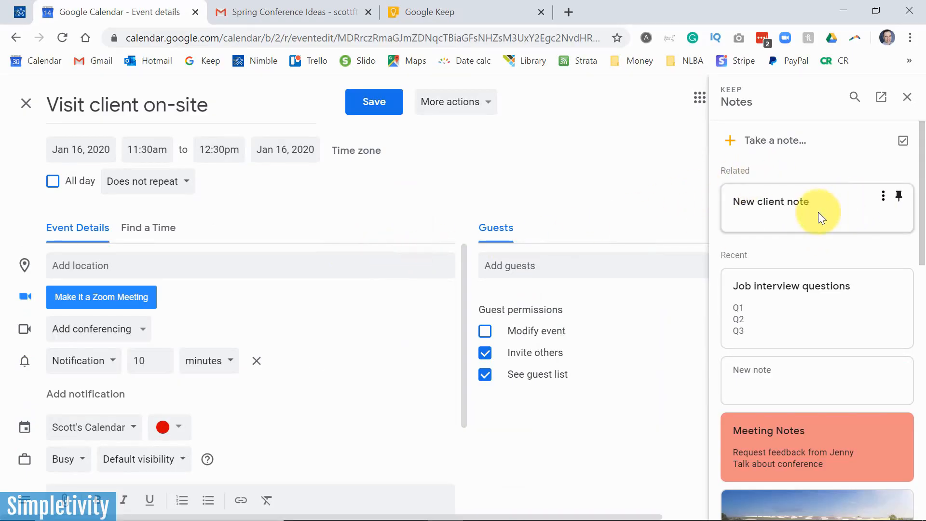
{"action": "mouse_move", "coordinate": [800, 222]}
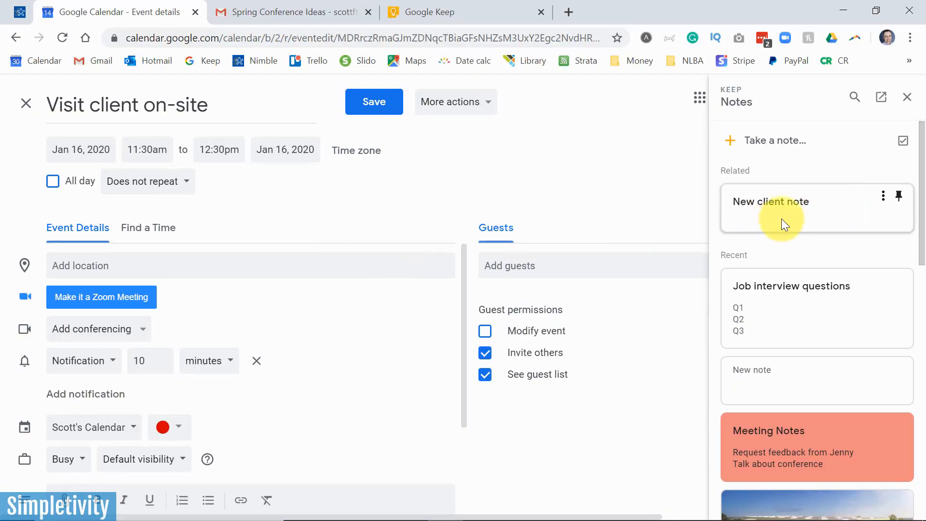
{"action": "mouse_move", "coordinate": [794, 356]}
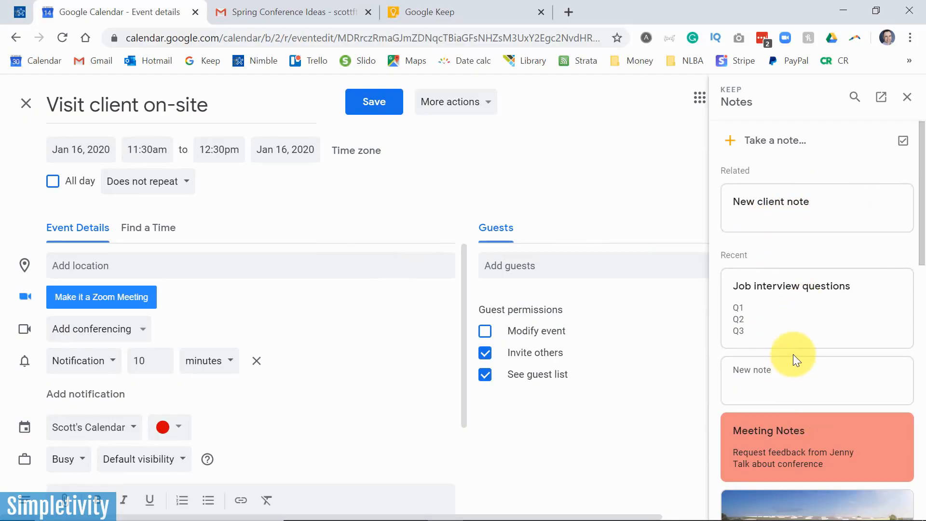
{"action": "mouse_move", "coordinate": [189, 144]}
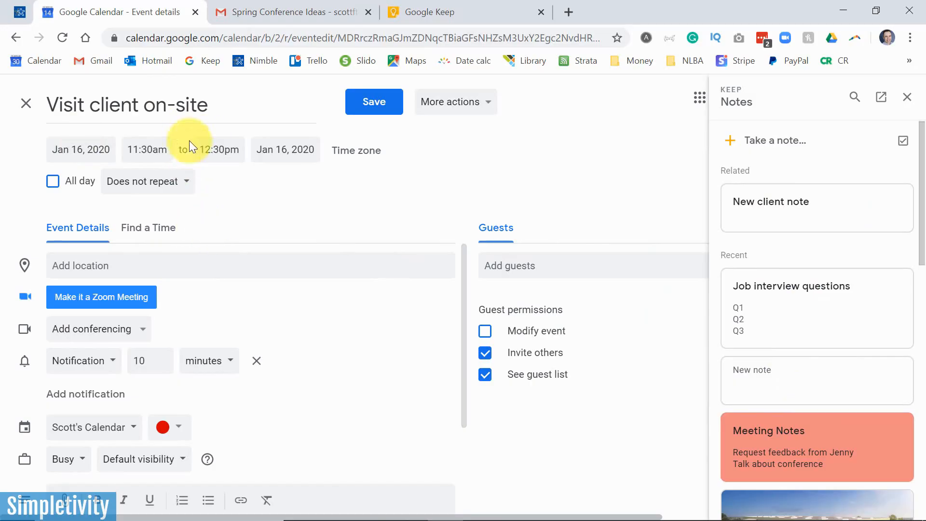
{"action": "mouse_move", "coordinate": [335, 208]}
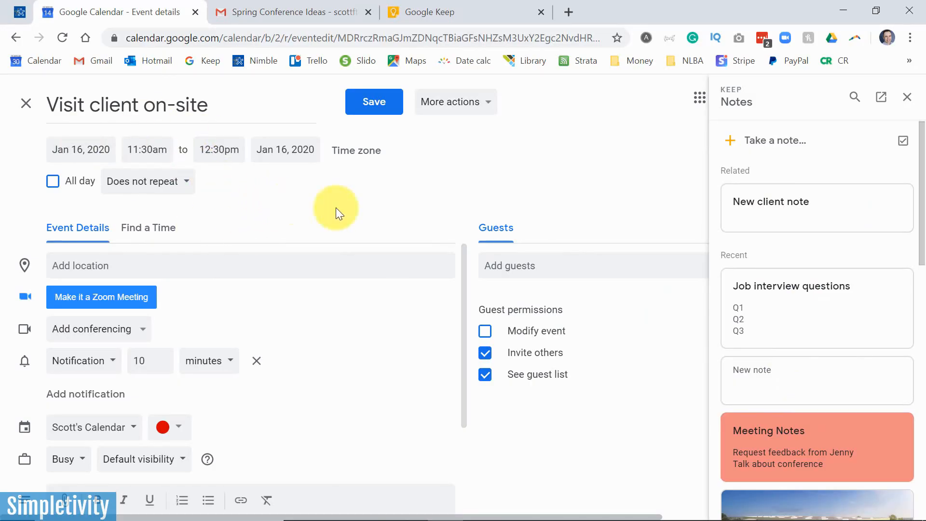
{"action": "mouse_move", "coordinate": [786, 221]}
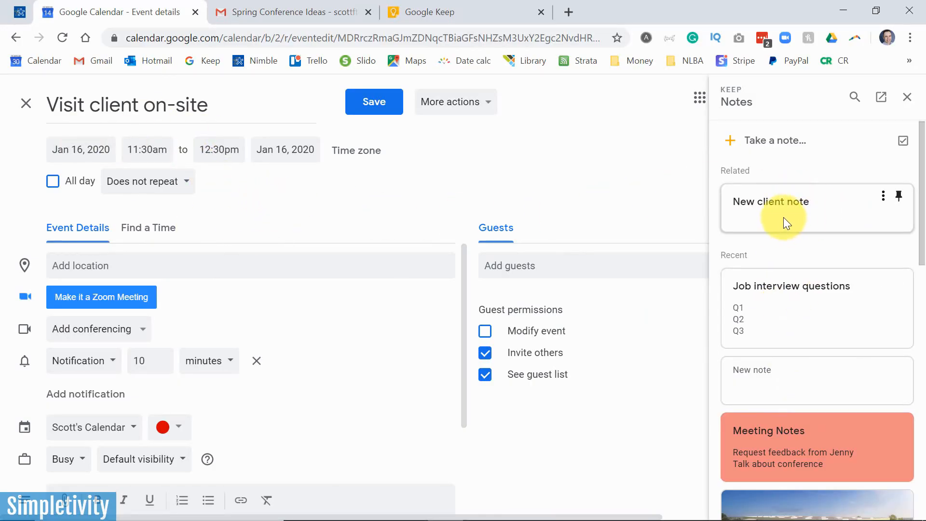
{"action": "mouse_move", "coordinate": [809, 222]}
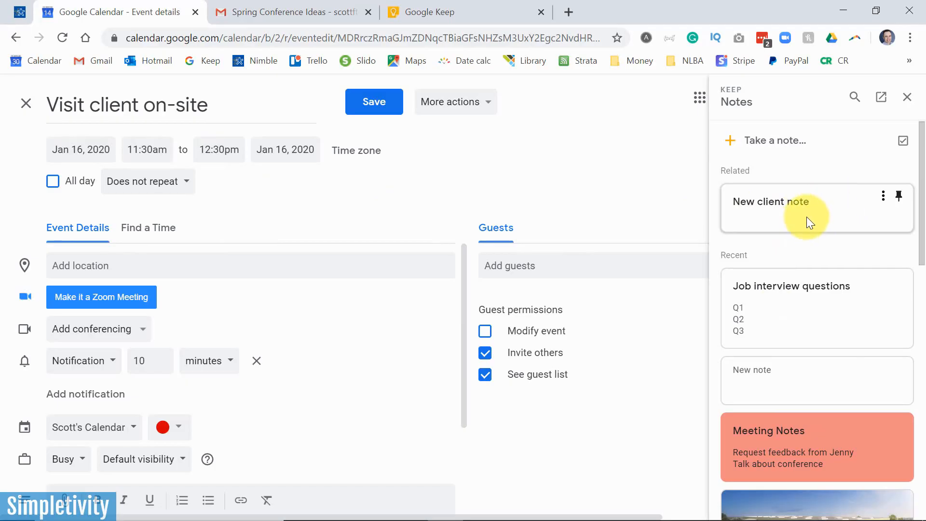
{"action": "mouse_move", "coordinate": [787, 228]}
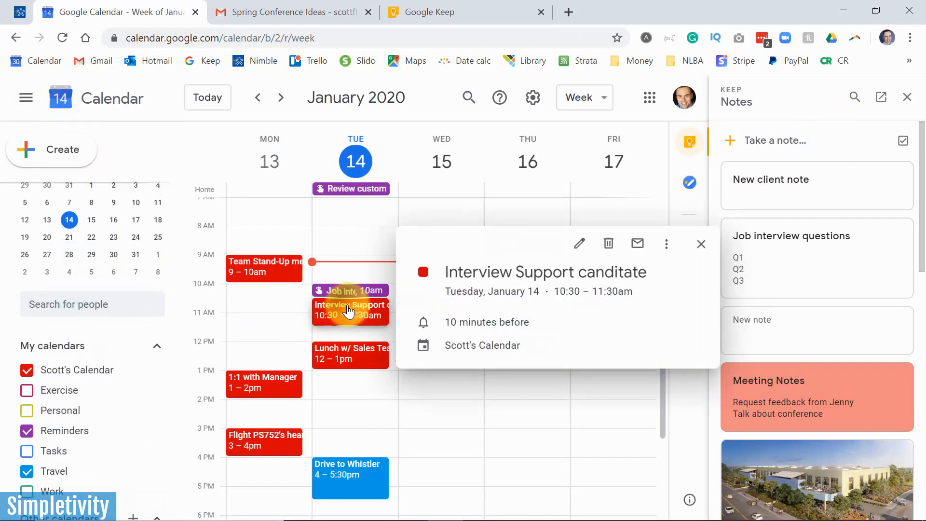
View Interview Support canditate's related Job interview questions note, then close the event details
{"action": "left_click", "coordinate": [579, 243]}
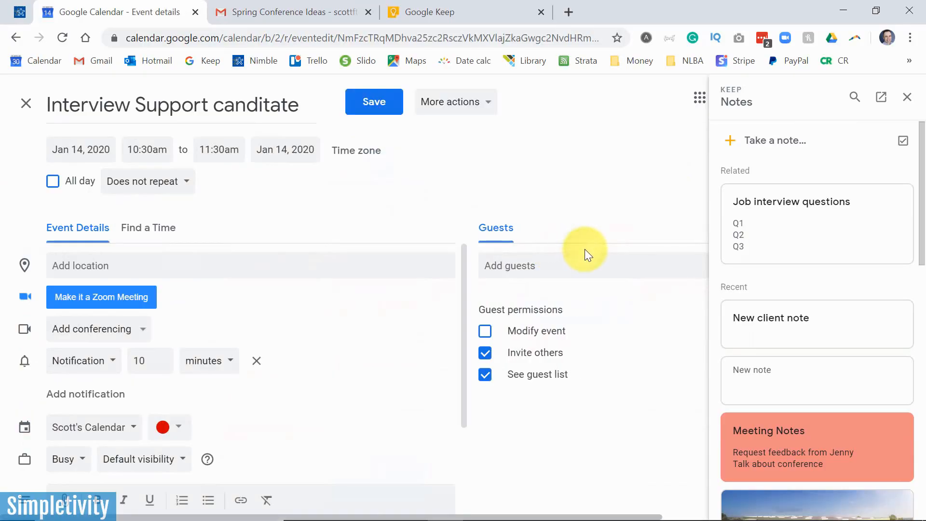
{"action": "mouse_move", "coordinate": [809, 231]}
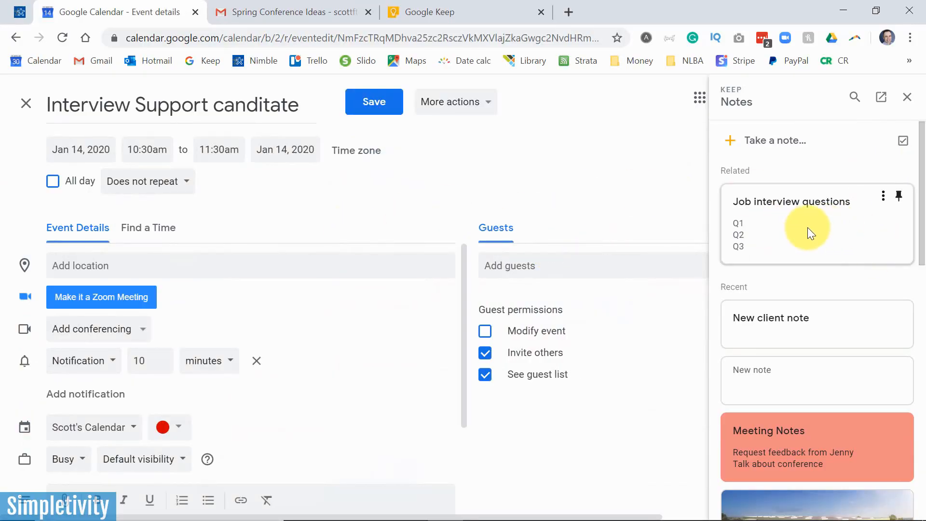
{"action": "mouse_move", "coordinate": [814, 234]}
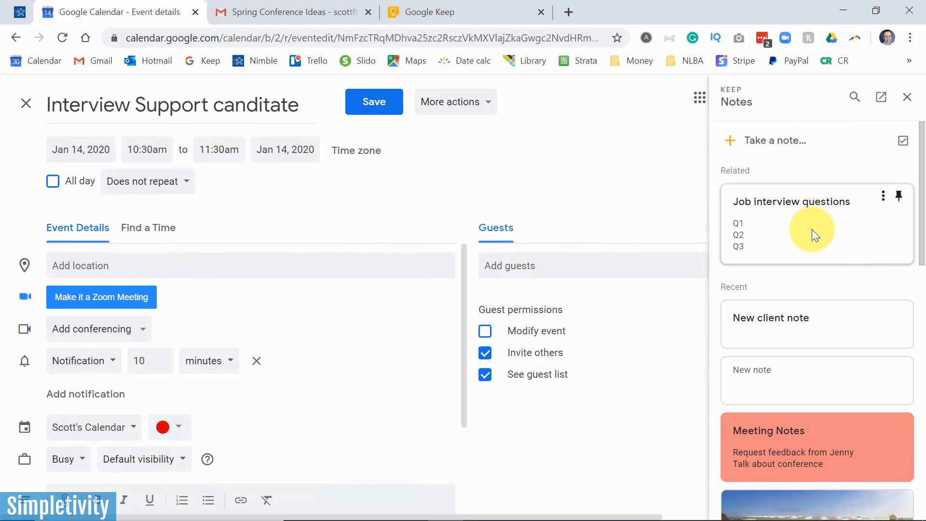
{"action": "mouse_move", "coordinate": [782, 224]}
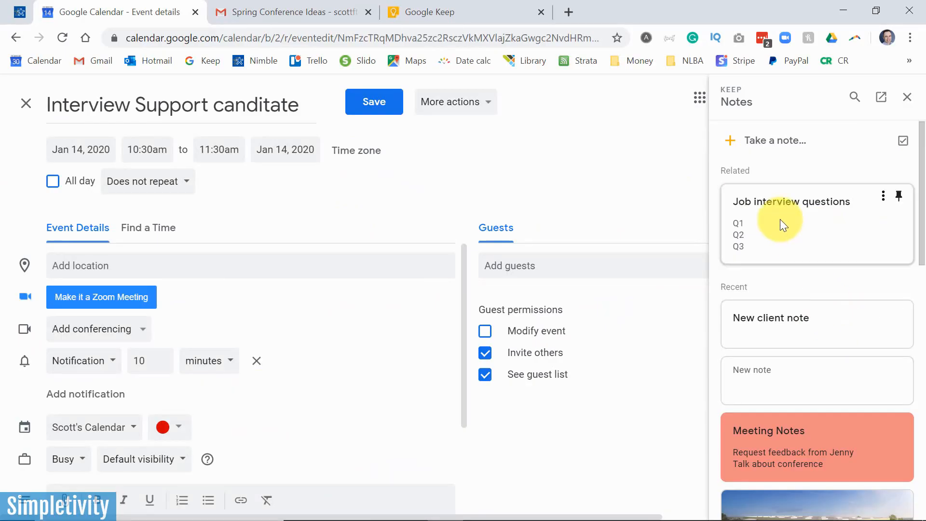
{"action": "mouse_move", "coordinate": [747, 280]}
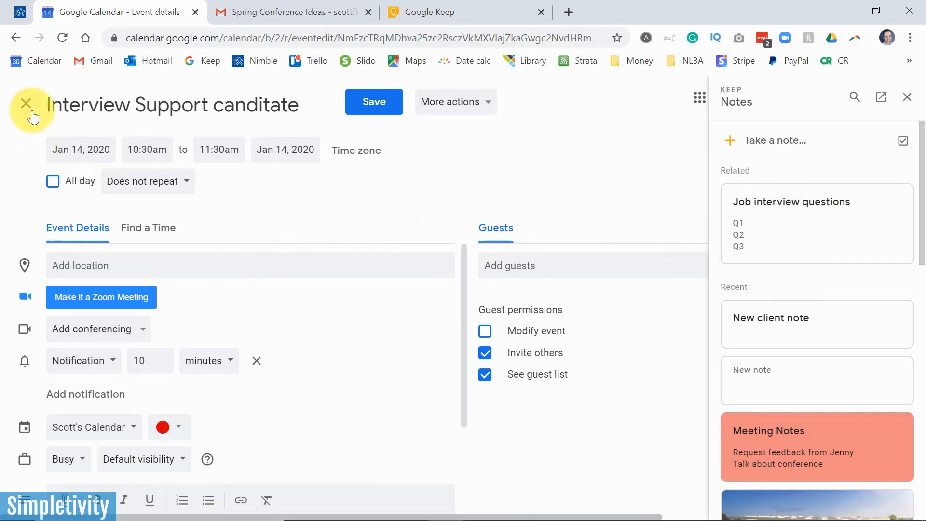
{"action": "left_click", "coordinate": [25, 103]}
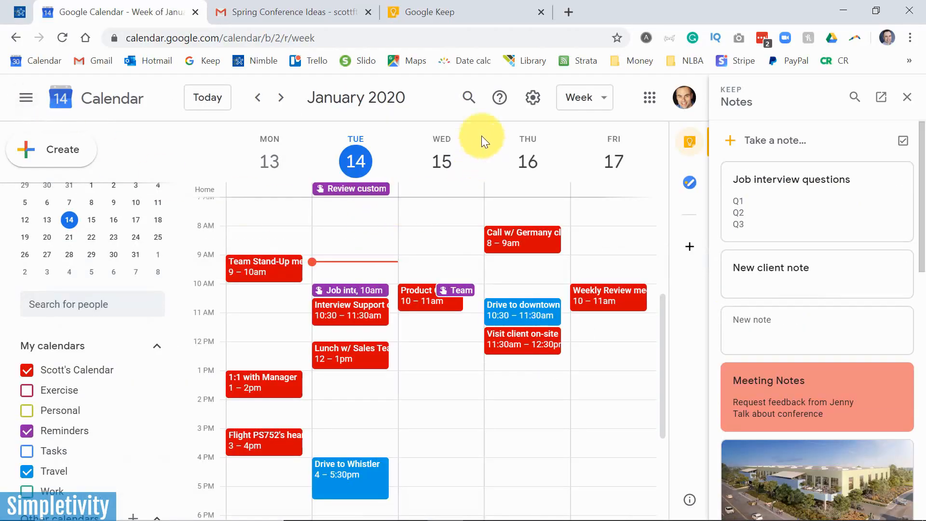
Copy the New Office Design note's URL from Google Keep
{"action": "left_click", "coordinate": [465, 12]}
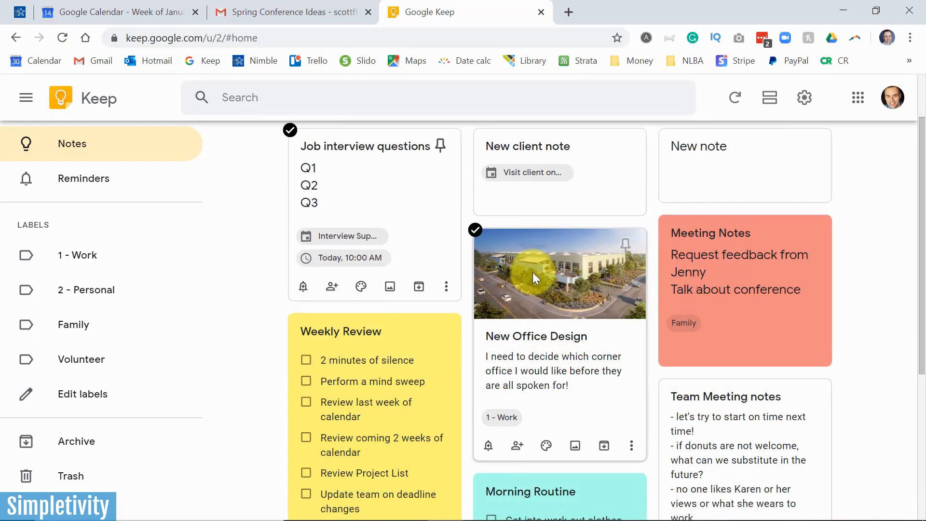
{"action": "mouse_move", "coordinate": [544, 292]}
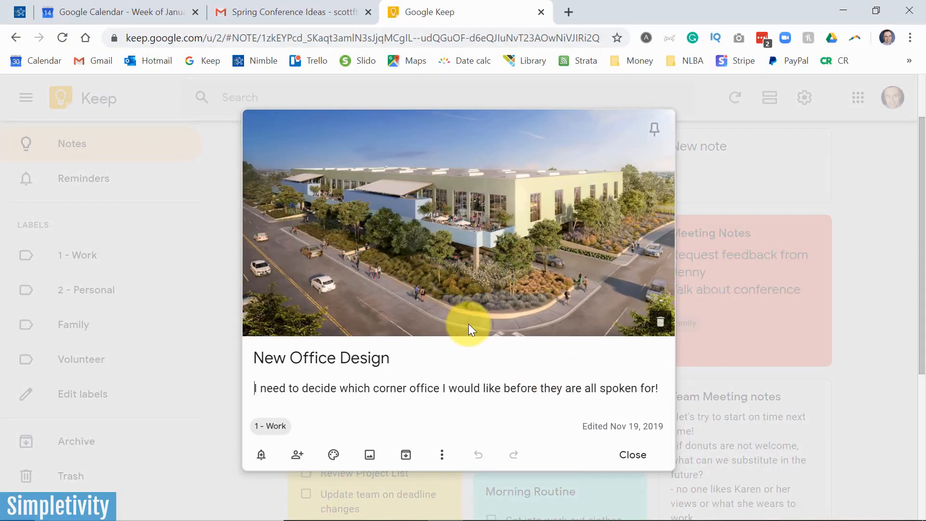
{"action": "left_click", "coordinate": [355, 37]}
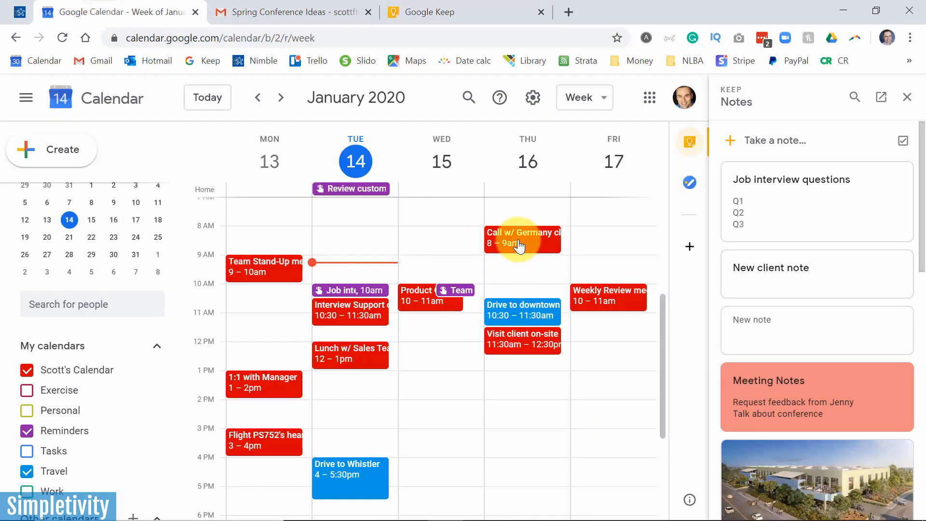
Paste the New Office Design Keep URL into Weekly Review meeting's description, save, and reopen it
{"action": "left_click", "coordinate": [522, 239]}
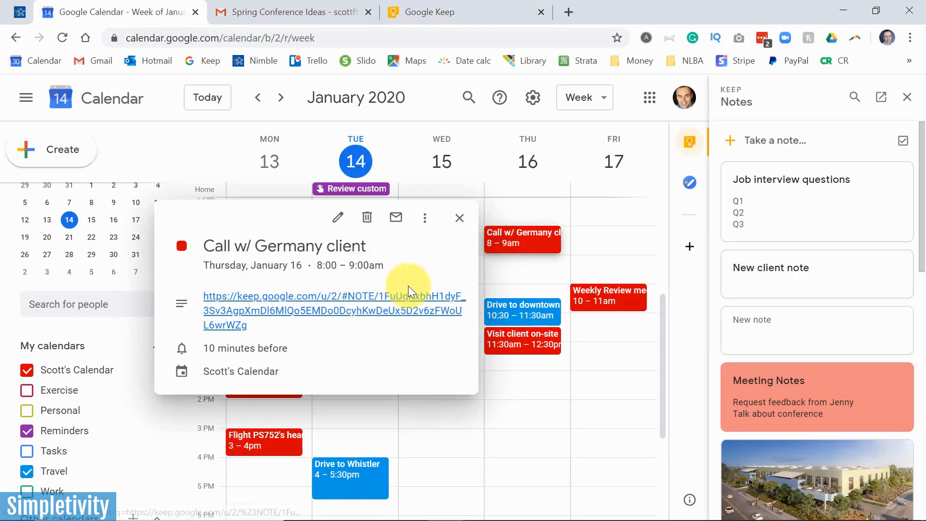
{"action": "left_click", "coordinate": [608, 295]}
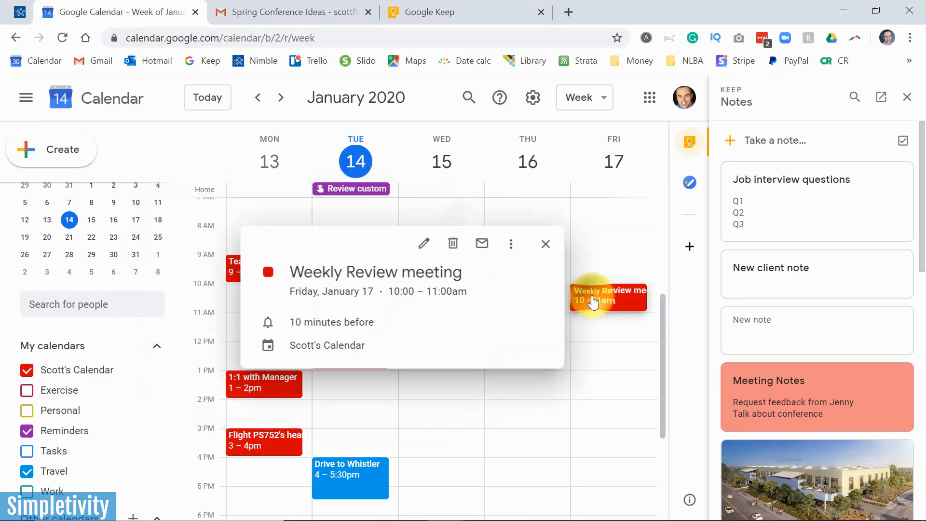
{"action": "left_click", "coordinate": [423, 243]}
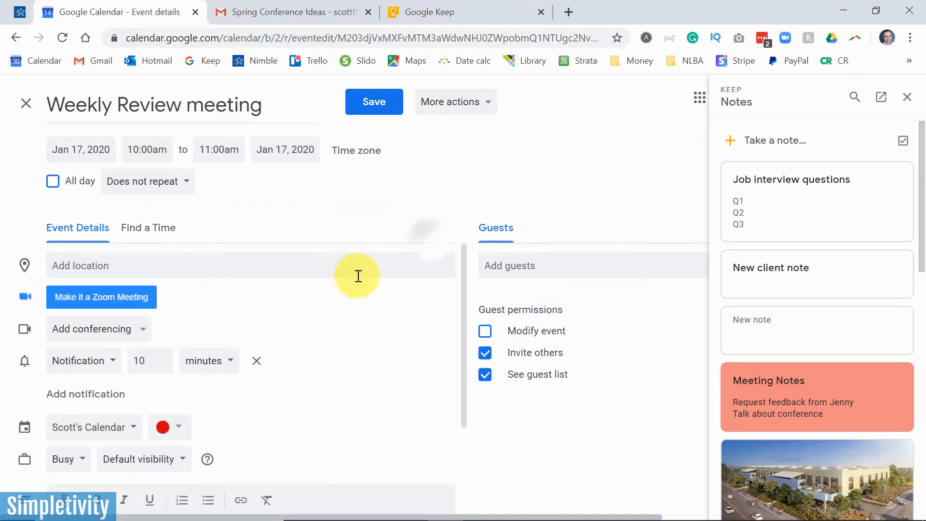
{"action": "scroll", "scroll_direction": "down", "scroll_amount": 3}
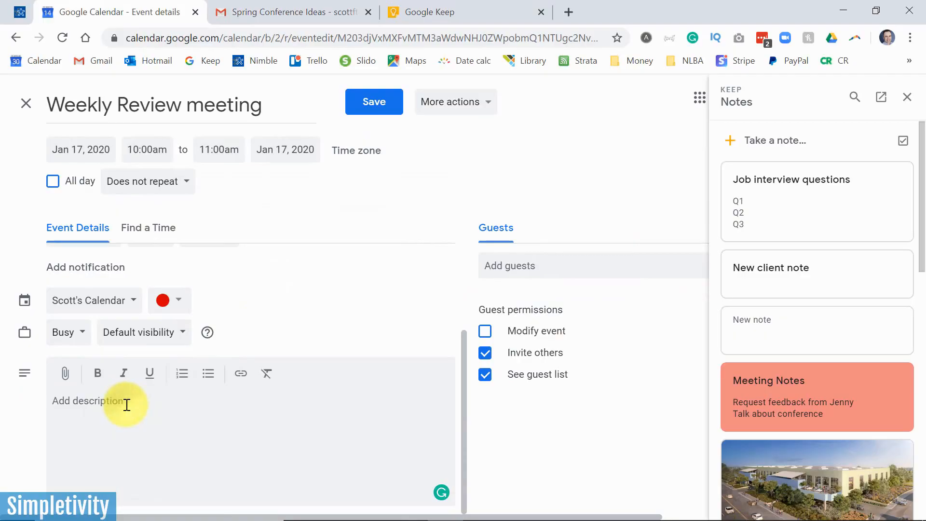
{"action": "type", "text": "https://keep.google.com/u/2/#NOTE/1zkEYPcd_SKaqt3amlN3sJjqMCglL--udQGuOF-d6eQJIuNvT23AOwNiVJIRi2Q"}
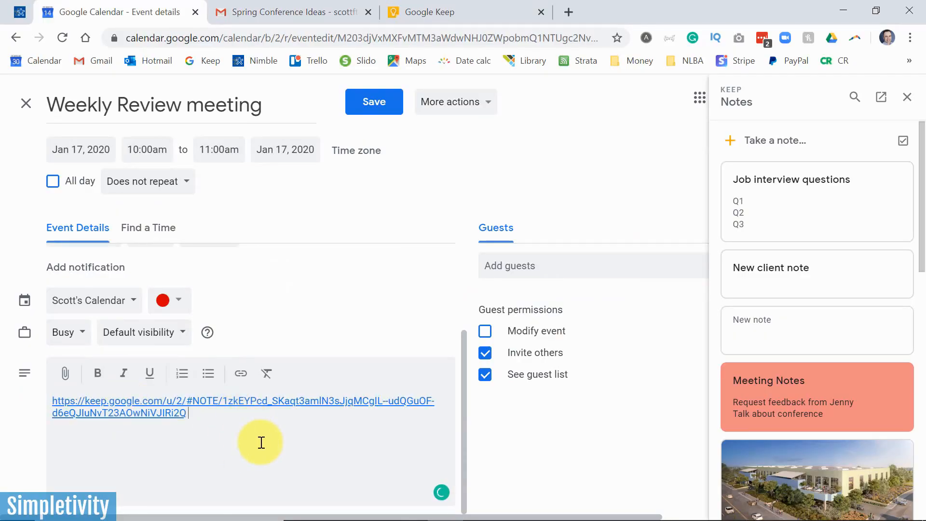
{"action": "left_click", "coordinate": [374, 101]}
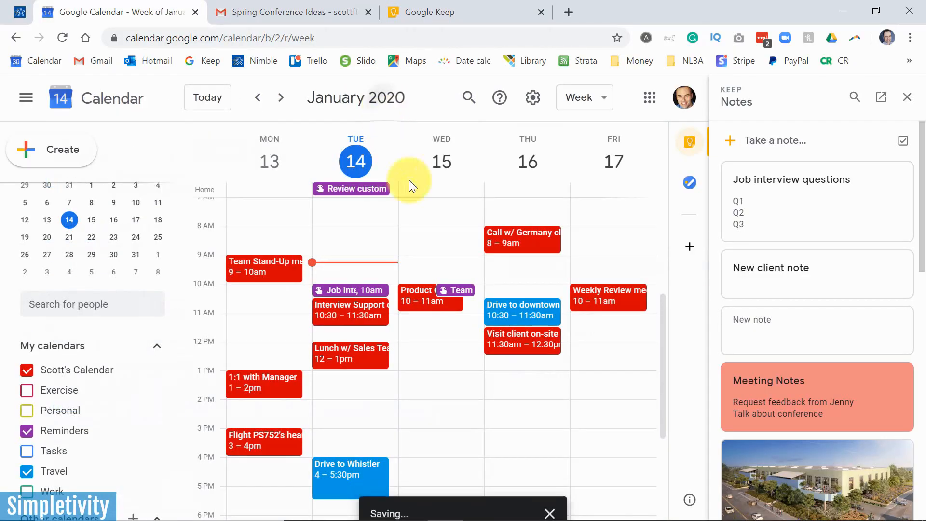
{"action": "left_click", "coordinate": [608, 295]}
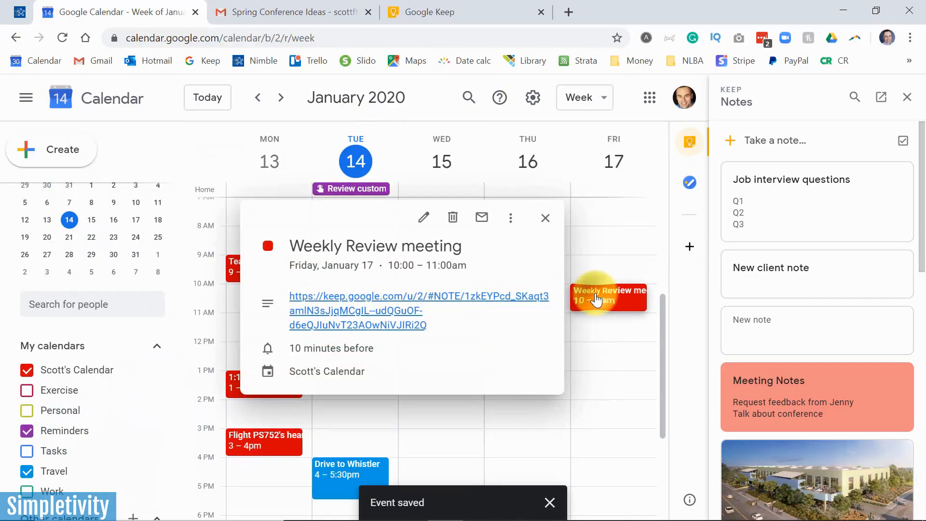
Follow the Keep link in the Weekly Review meeting popup to New Office Design
{"action": "left_click", "coordinate": [418, 296]}
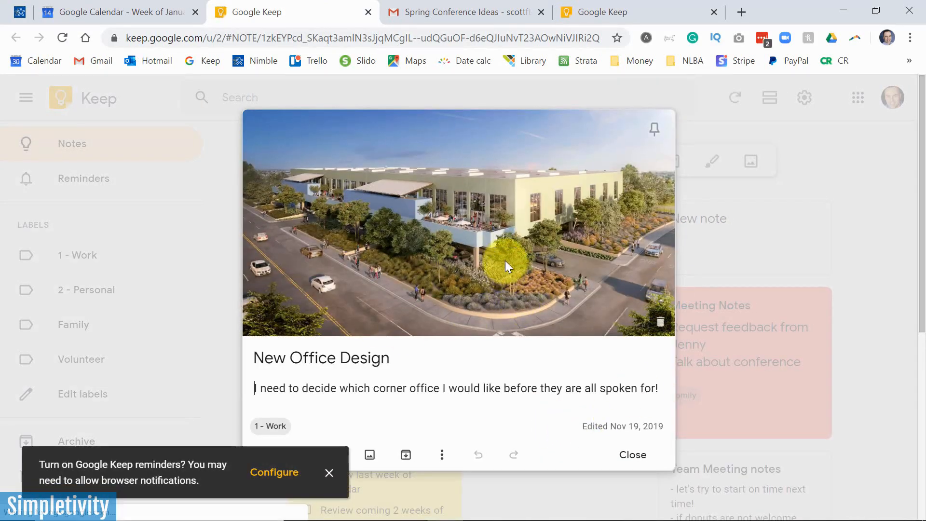
{"action": "mouse_move", "coordinate": [464, 260]}
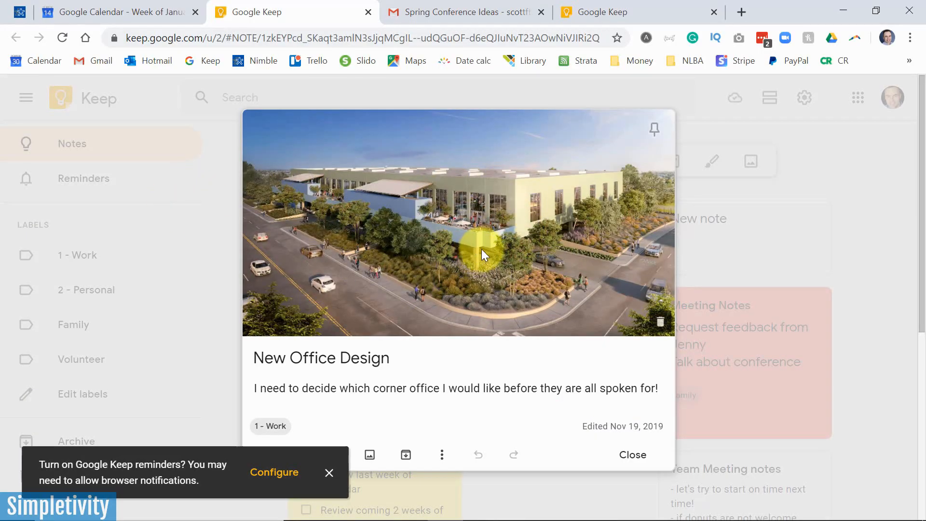
Switch back to the Google Calendar tab showing the Weekly Review meeting details
{"action": "left_click", "coordinate": [113, 12]}
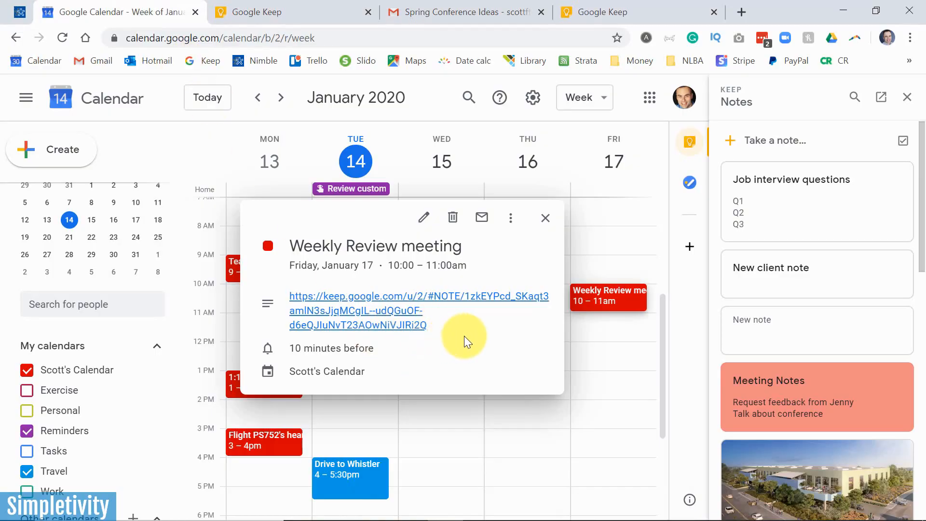
{"action": "mouse_move", "coordinate": [463, 329]}
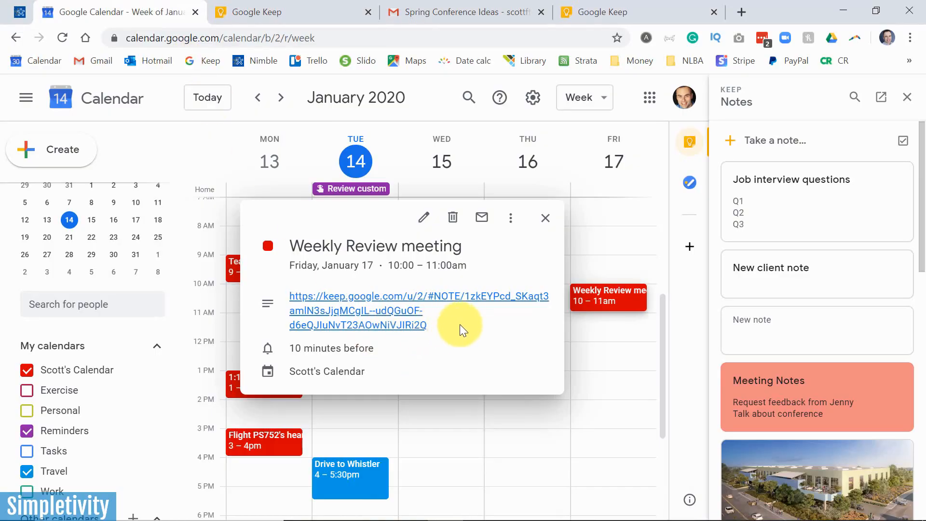